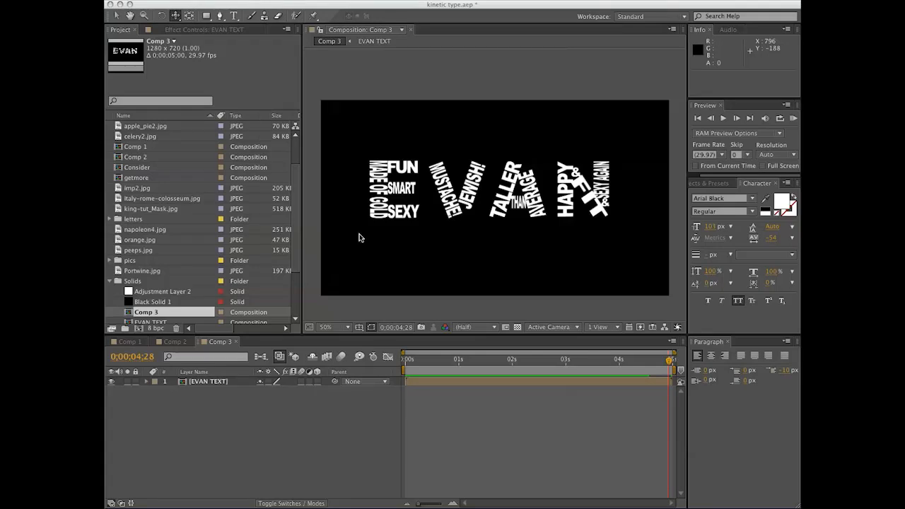
Step: Preview the text animation and select the EVAN TEXT layer
{"action": "left_click_drag", "start_coordinate": [668, 361], "coordinate": [432, 360]}
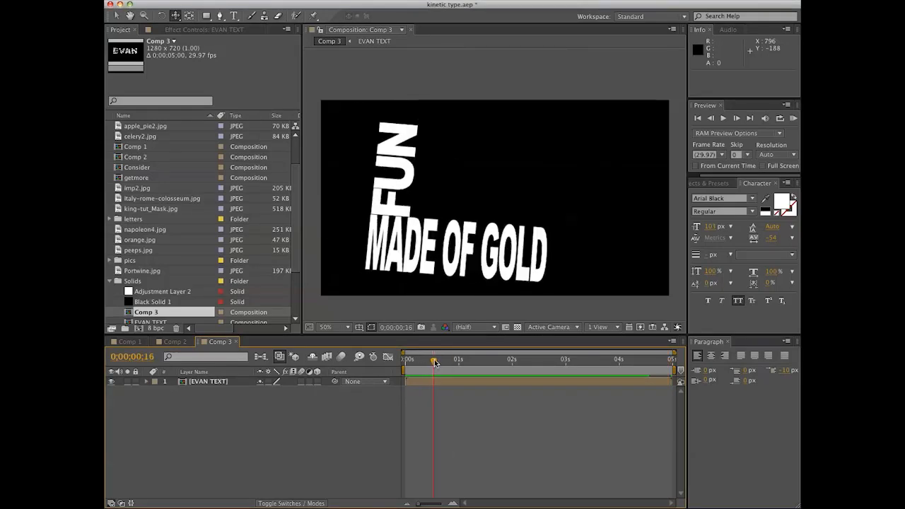
{"action": "left_click_drag", "start_coordinate": [436, 361], "coordinate": [656, 361]}
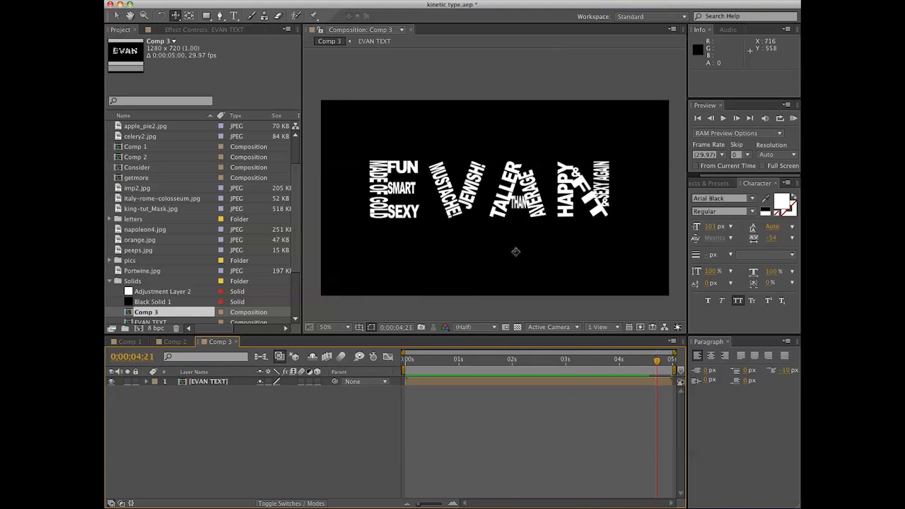
{"action": "left_click", "coordinate": [208, 382]}
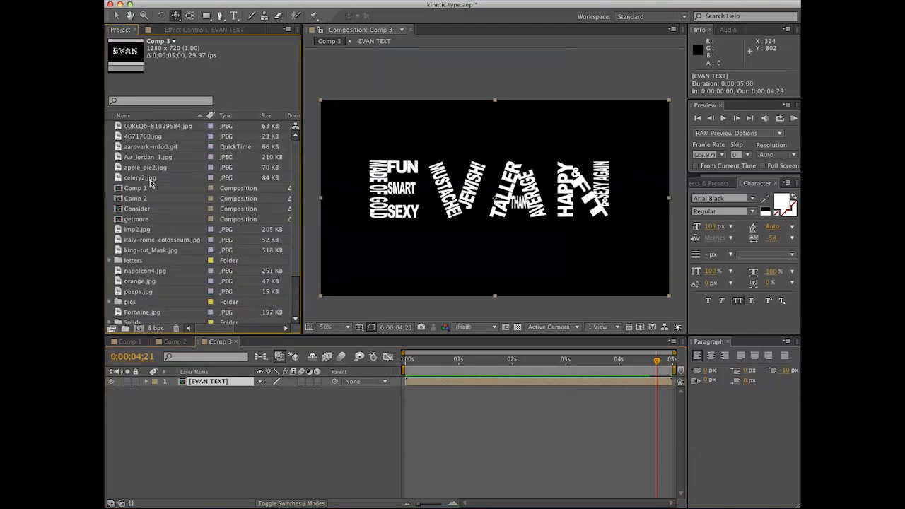
{"action": "mouse_move", "coordinate": [164, 243]}
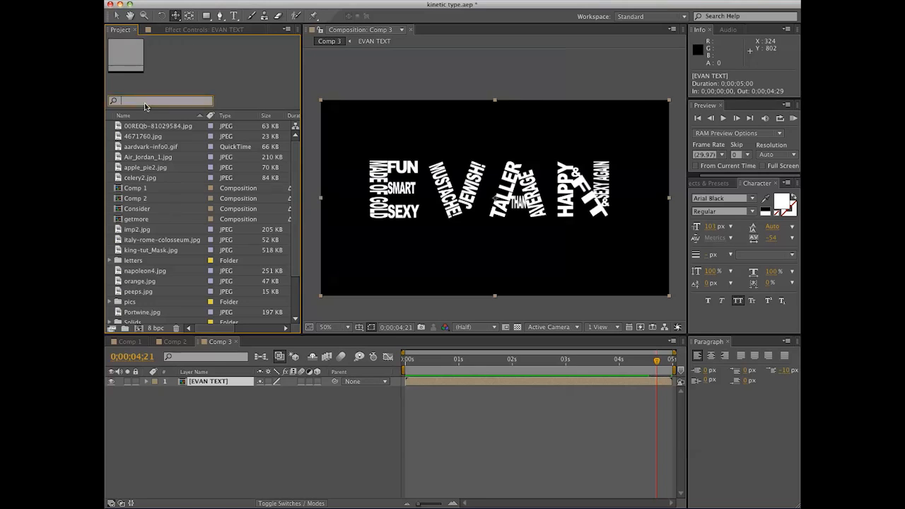
Step: Place cardboard-fine.jpg beneath the text and scale it to about 89.5%
{"action": "type", "text": "card"}
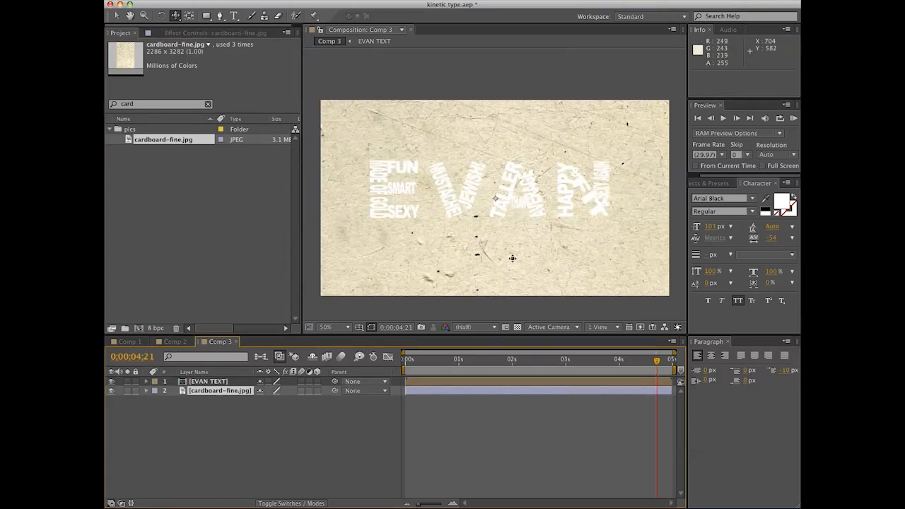
{"action": "mouse_move", "coordinate": [475, 396]}
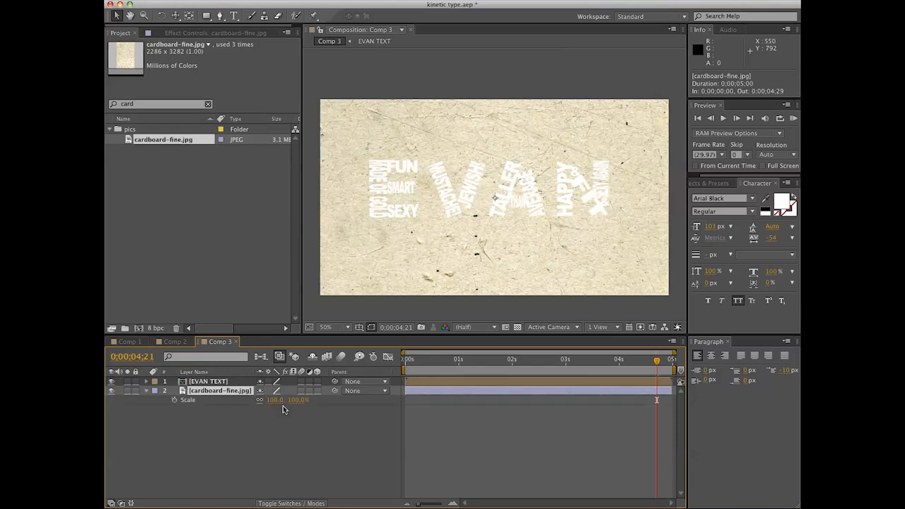
{"action": "left_click_drag", "start_coordinate": [274, 398], "coordinate": [274, 399]}
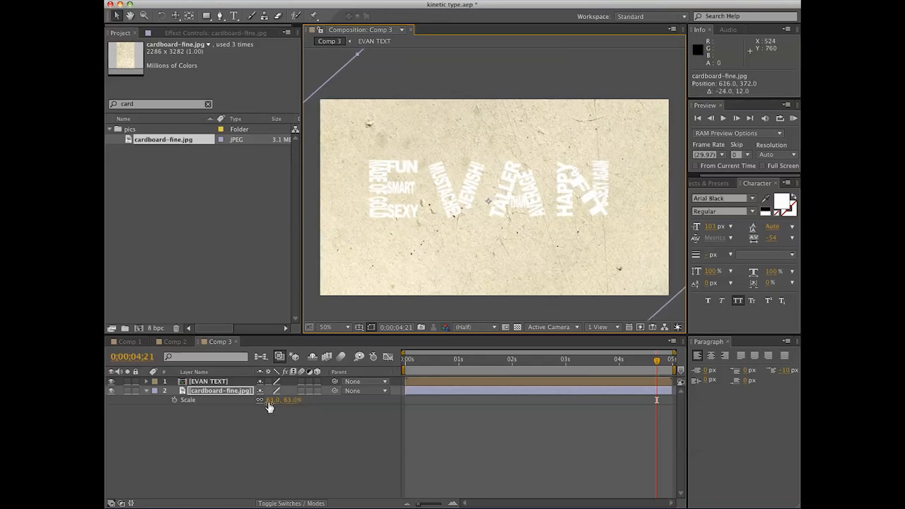
{"action": "left_click_drag", "start_coordinate": [272, 398], "coordinate": [280, 399]}
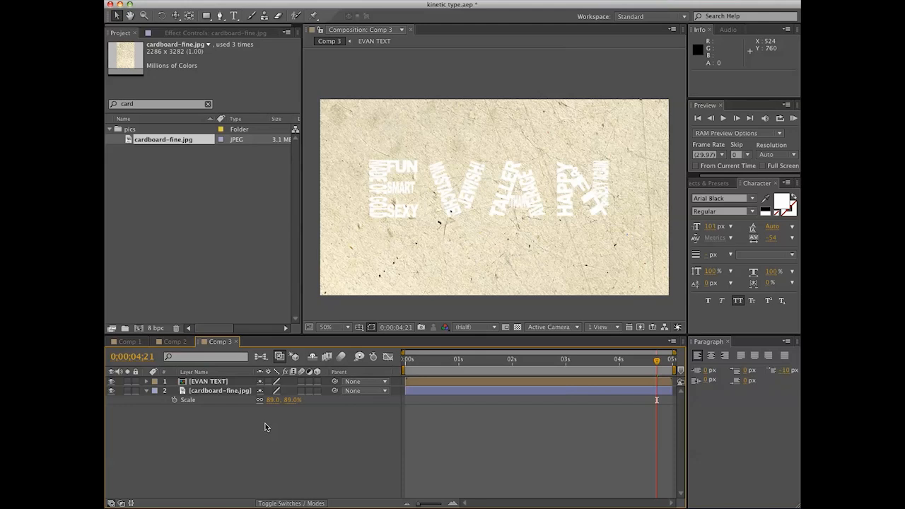
{"action": "left_click", "coordinate": [219, 390]}
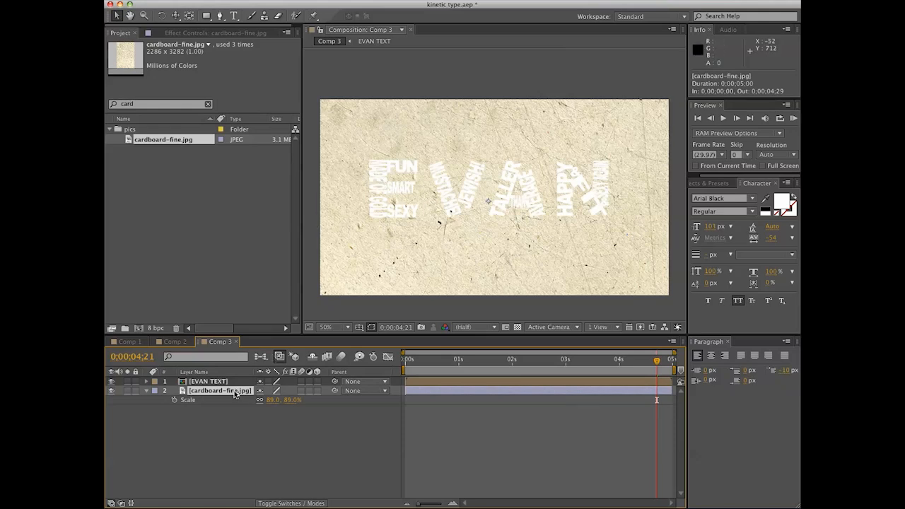
{"action": "mouse_move", "coordinate": [633, 235]}
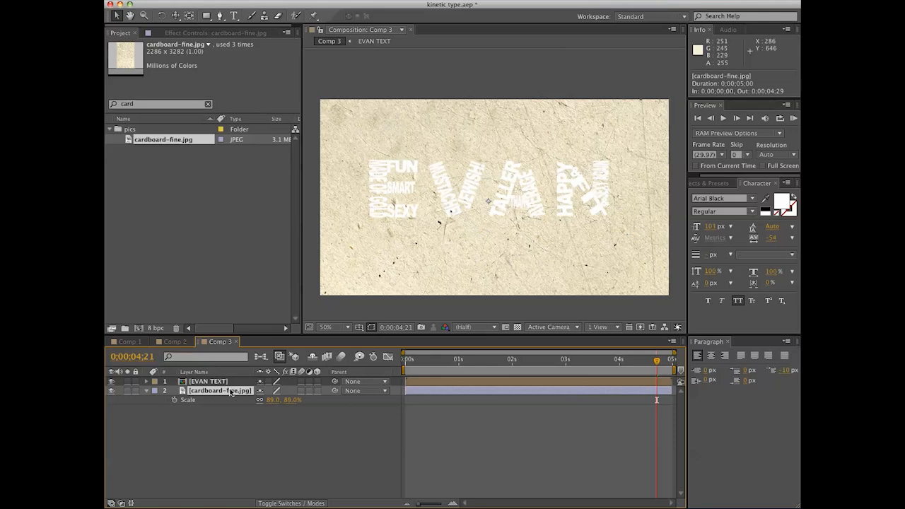
{"action": "mouse_move", "coordinate": [764, 82]}
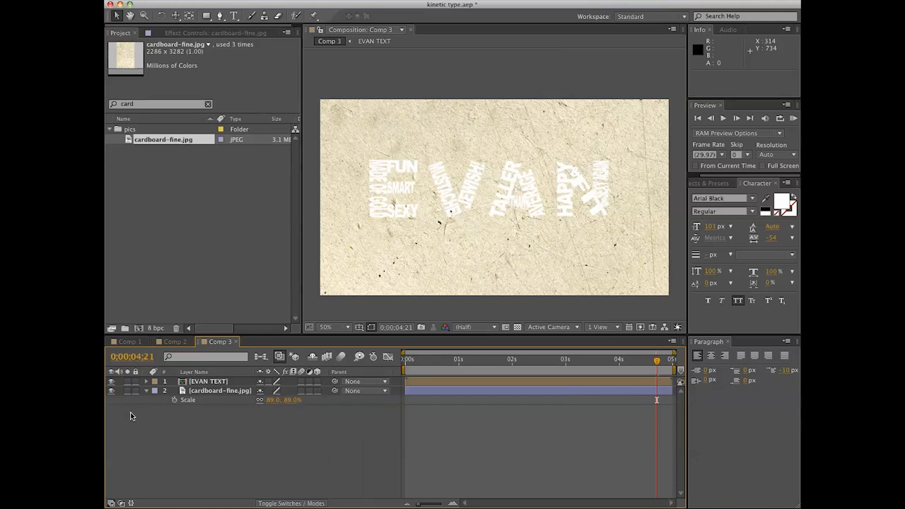
Step: Create a new black solid layer below the cardboard texture
{"action": "right_click", "coordinate": [130, 416]}
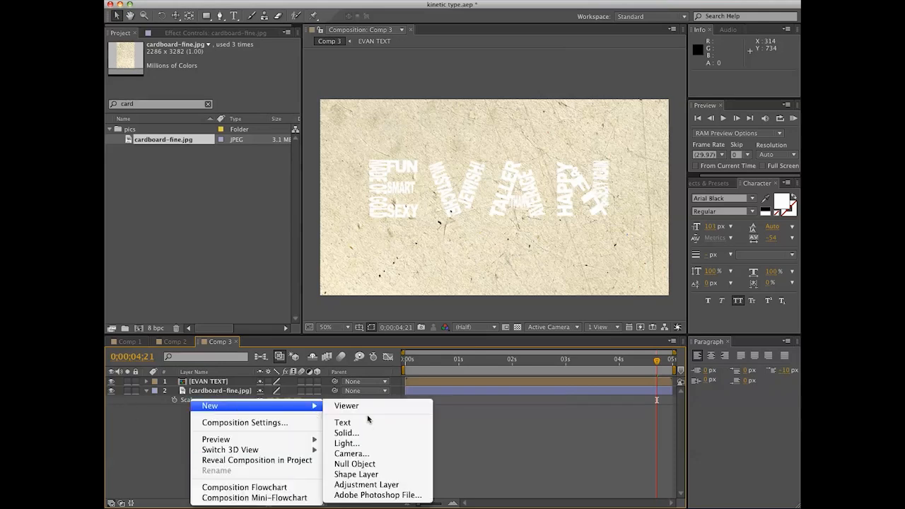
{"action": "left_click", "coordinate": [345, 433]}
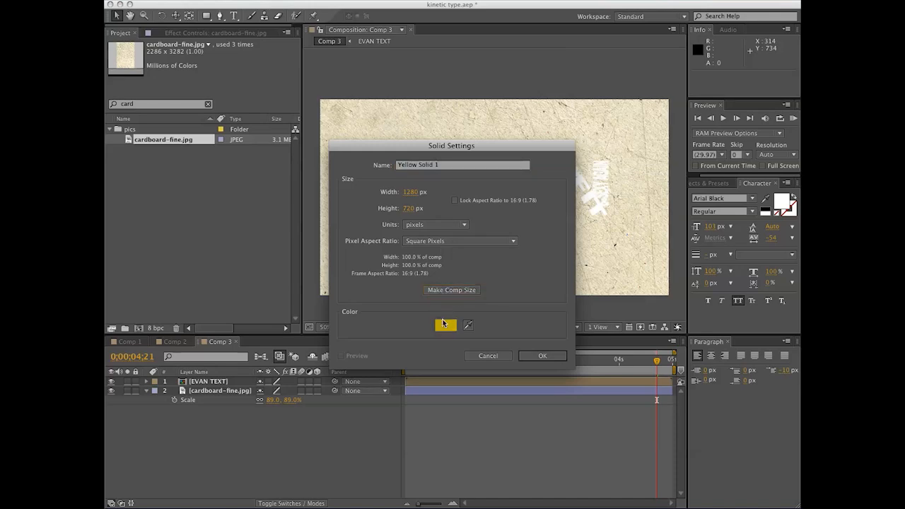
{"action": "left_click", "coordinate": [446, 324]}
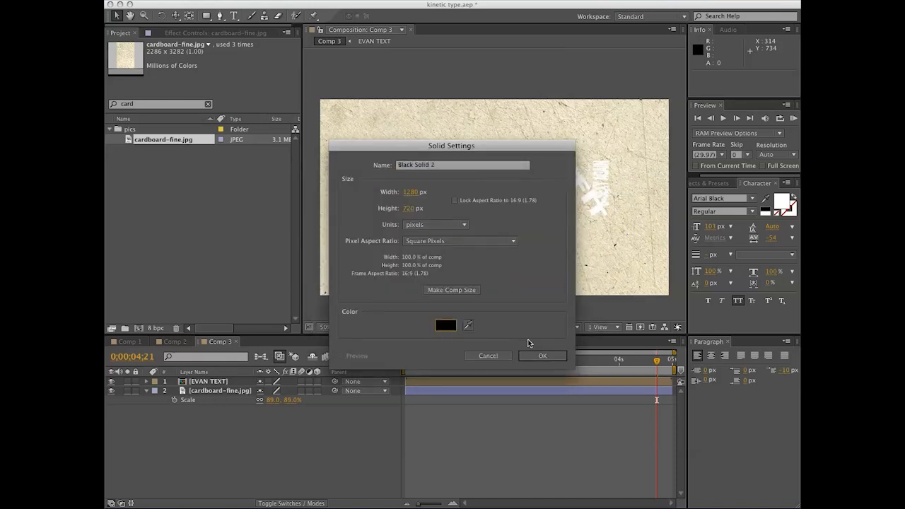
{"action": "left_click", "coordinate": [543, 357]}
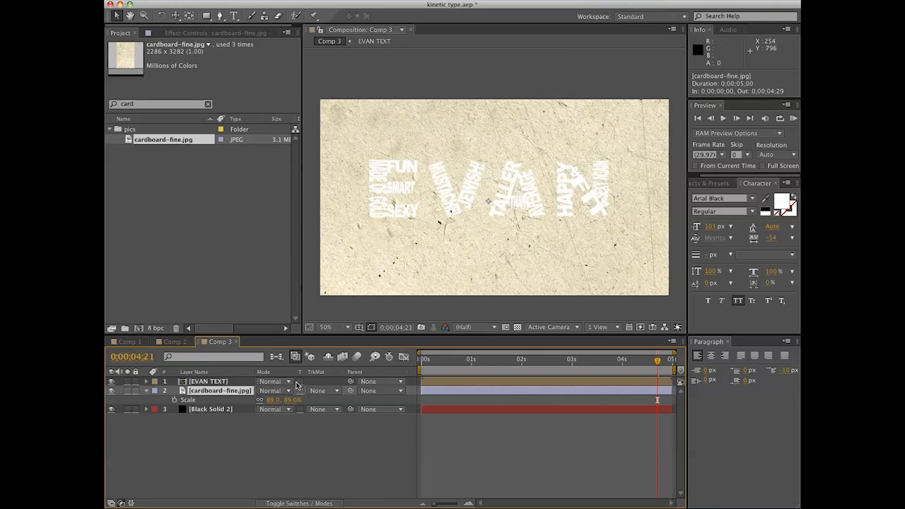
Step: Set the black solid's track matte to Luma Matte of cardboard-fine.jpg and duplicate it
{"action": "left_click", "coordinate": [325, 408]}
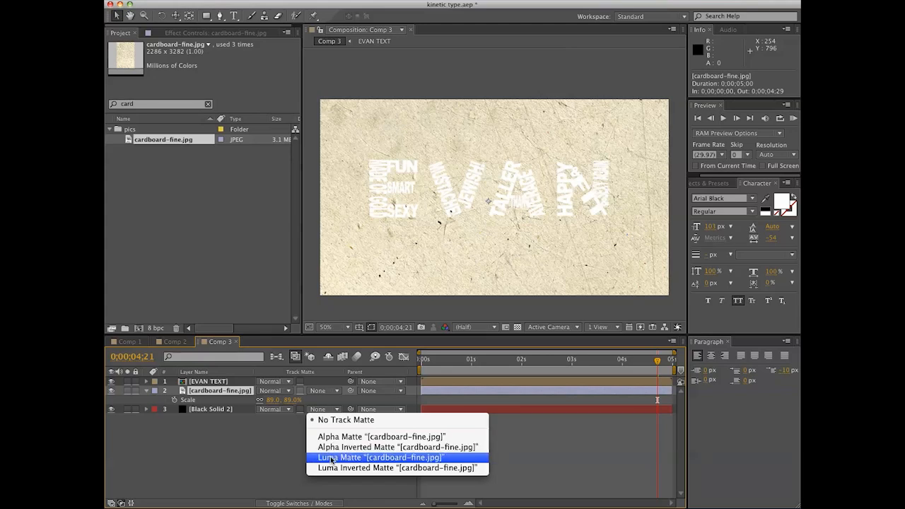
{"action": "left_click", "coordinate": [379, 458]}
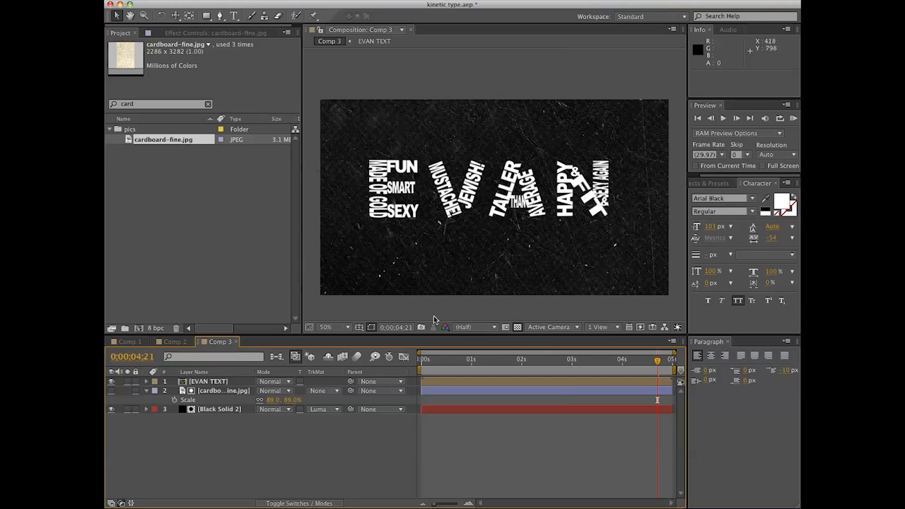
{"action": "left_click", "coordinate": [219, 408]}
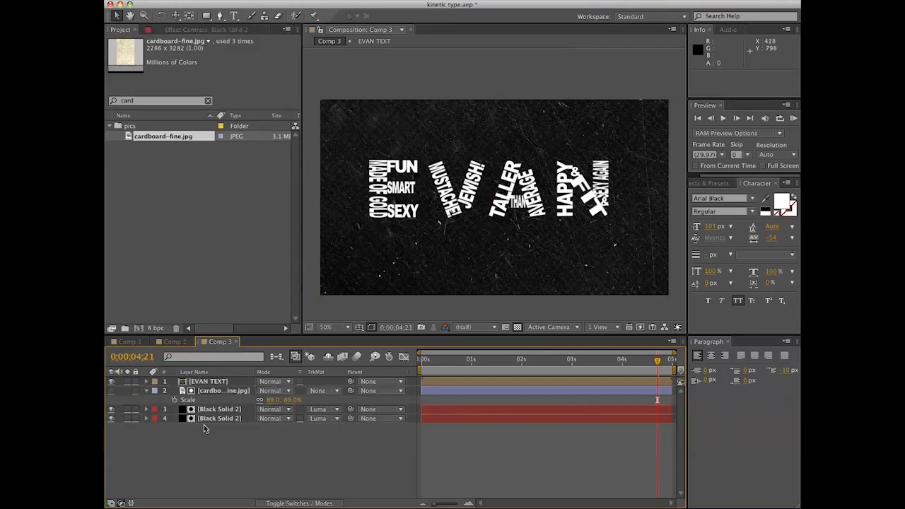
{"action": "left_click", "coordinate": [220, 418]}
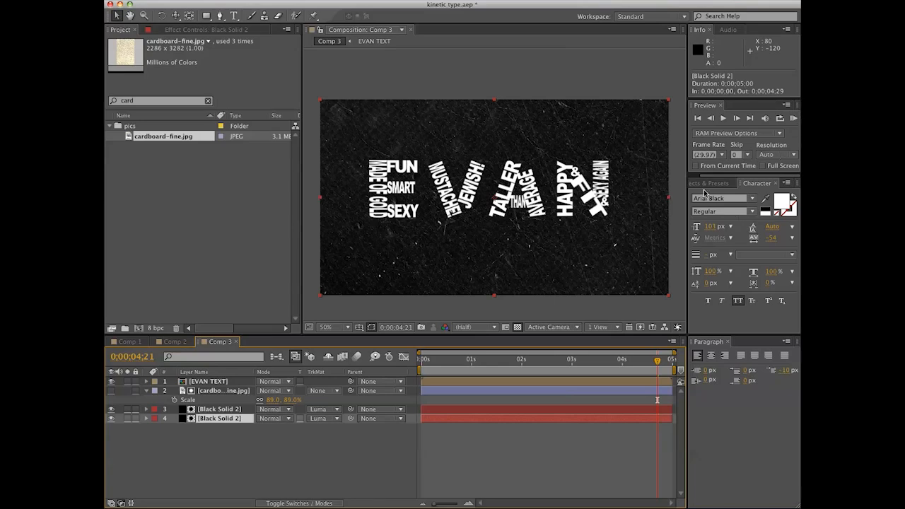
Step: Apply the Invert effect to the textured black solid
{"action": "left_click", "coordinate": [714, 184]}
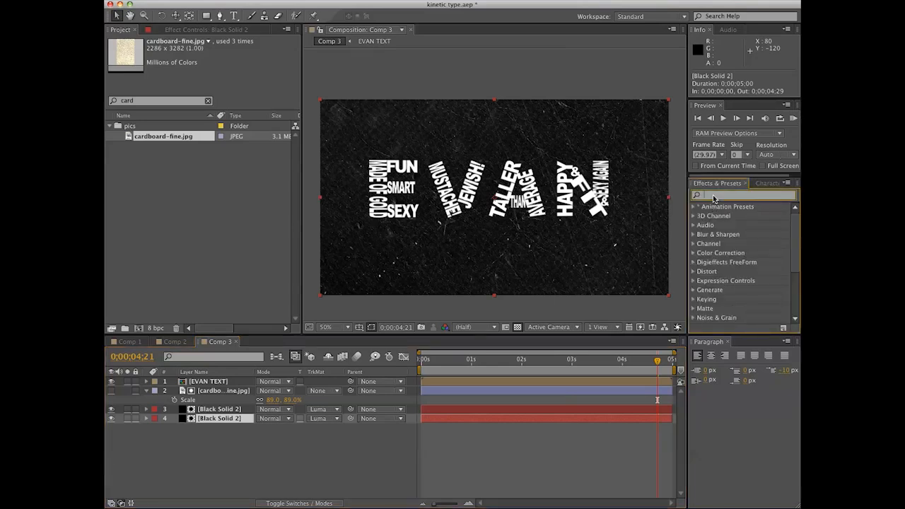
{"action": "type", "text": "invert"}
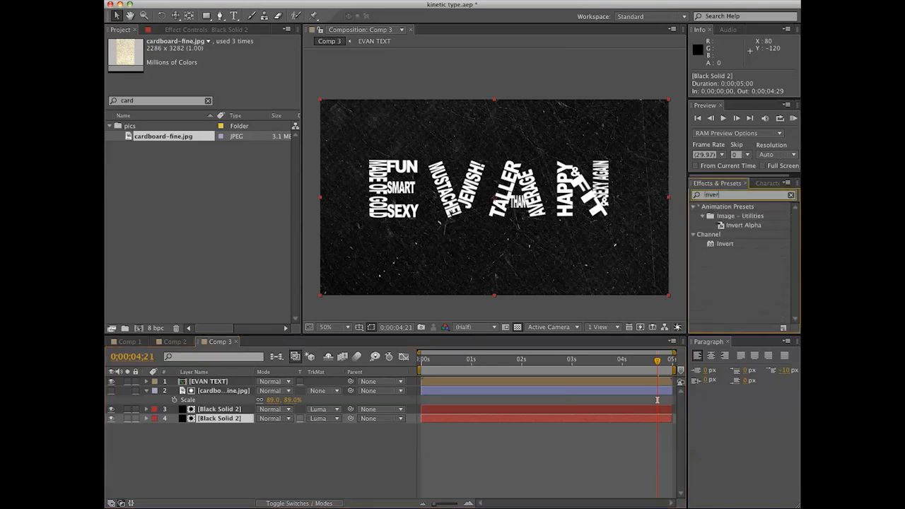
{"action": "double_click", "coordinate": [724, 243]}
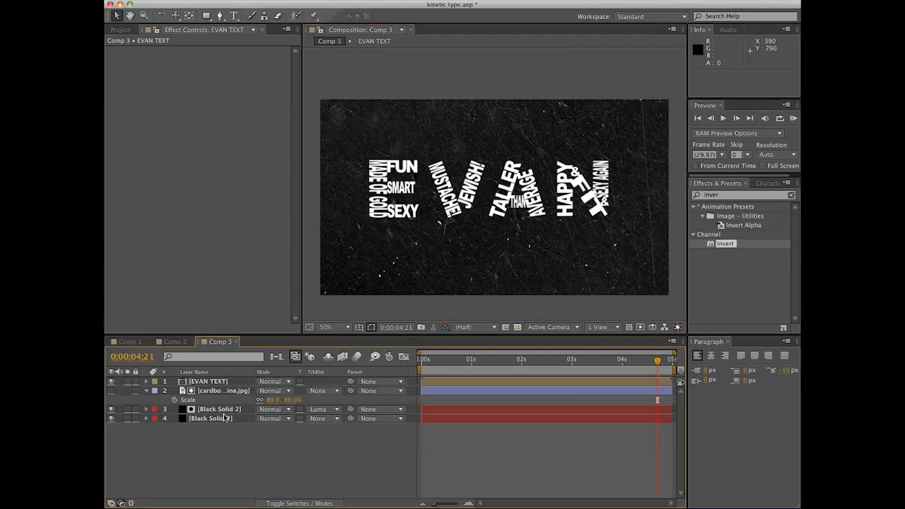
Step: Check the solid and texture layers and scrub the animation over the dark speckled background
{"action": "left_click", "coordinate": [219, 408]}
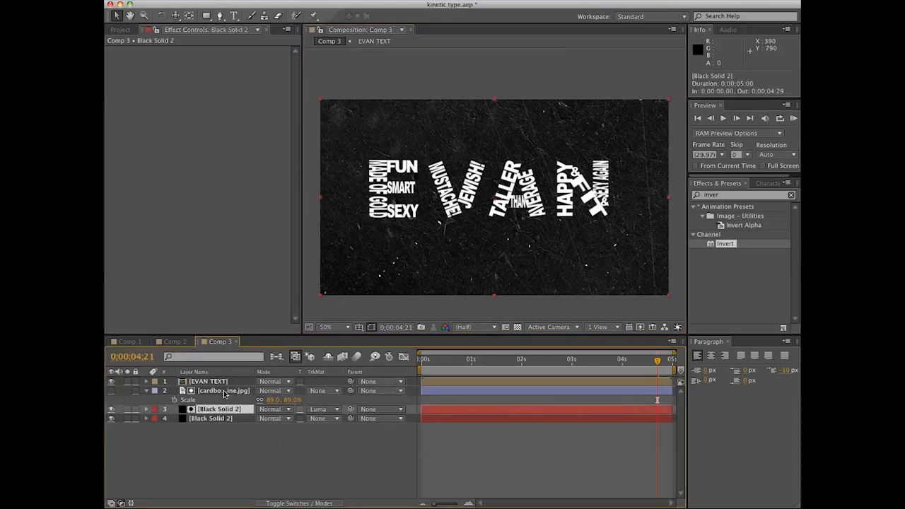
{"action": "left_click", "coordinate": [223, 390]}
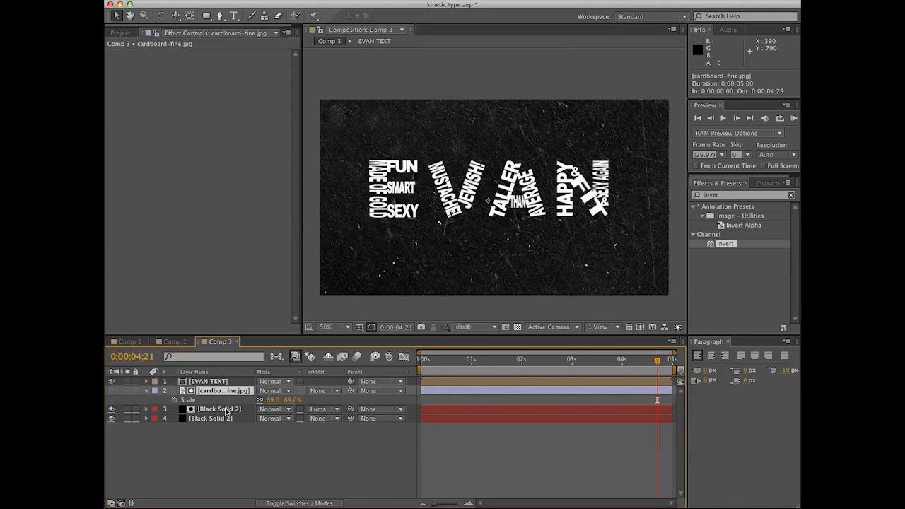
{"action": "left_click", "coordinate": [219, 409]}
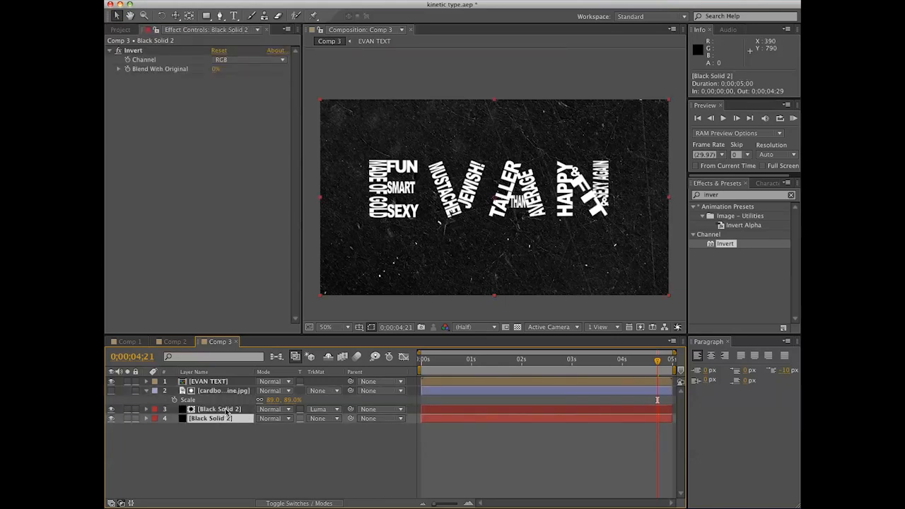
{"action": "left_click", "coordinate": [262, 438]}
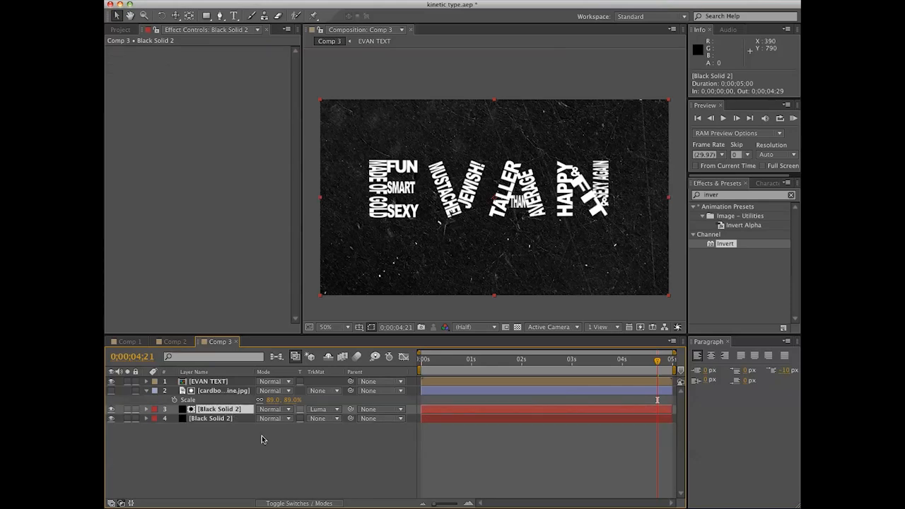
{"action": "left_click", "coordinate": [563, 359]}
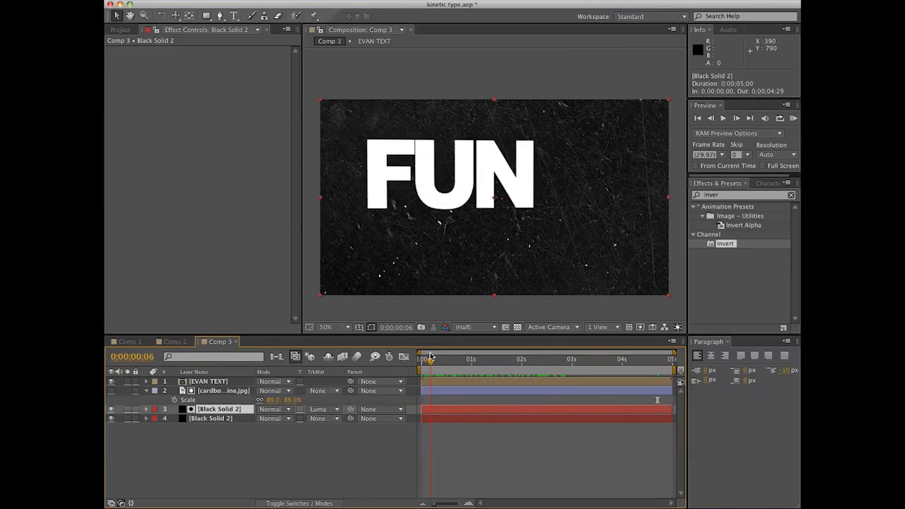
{"action": "left_click", "coordinate": [520, 359]}
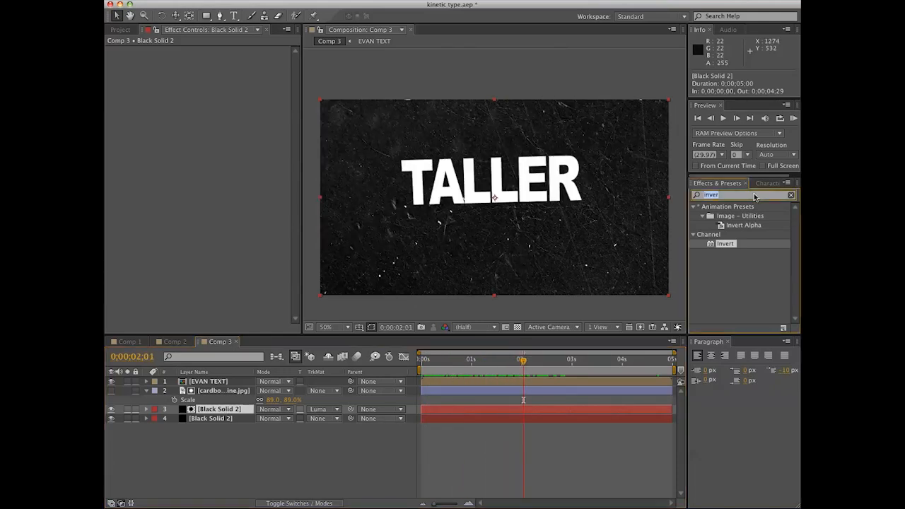
Step: Apply 4-Color Gradient to Black Solid 2 and review its first colour
{"action": "type", "text": "gradi"}
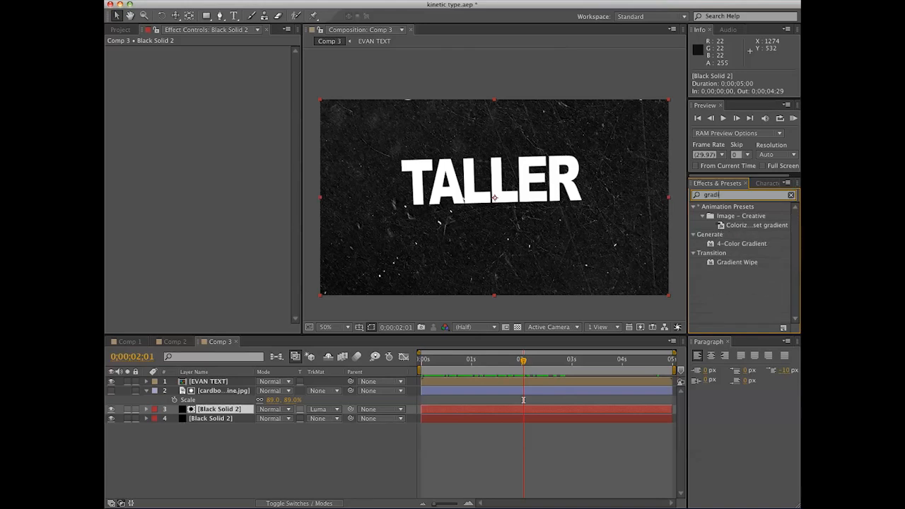
{"action": "double_click", "coordinate": [741, 243]}
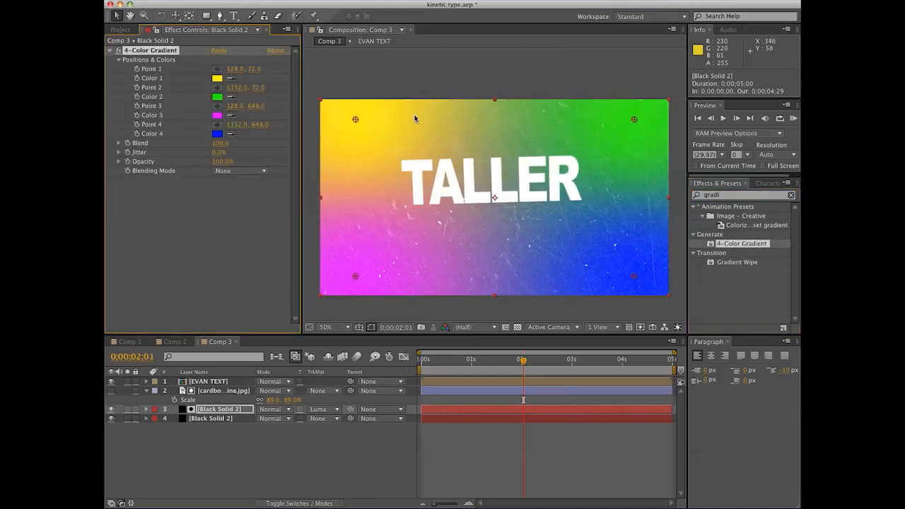
{"action": "left_click", "coordinate": [218, 78]}
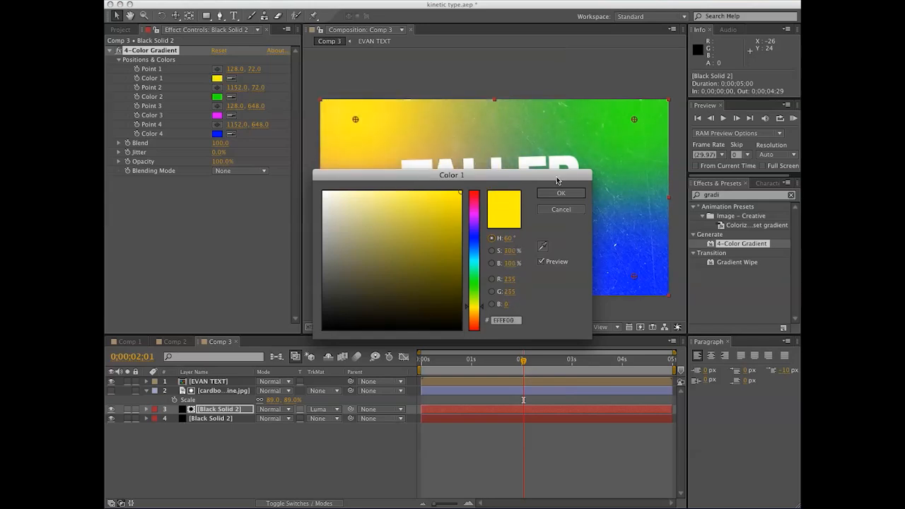
{"action": "left_click", "coordinate": [560, 192]}
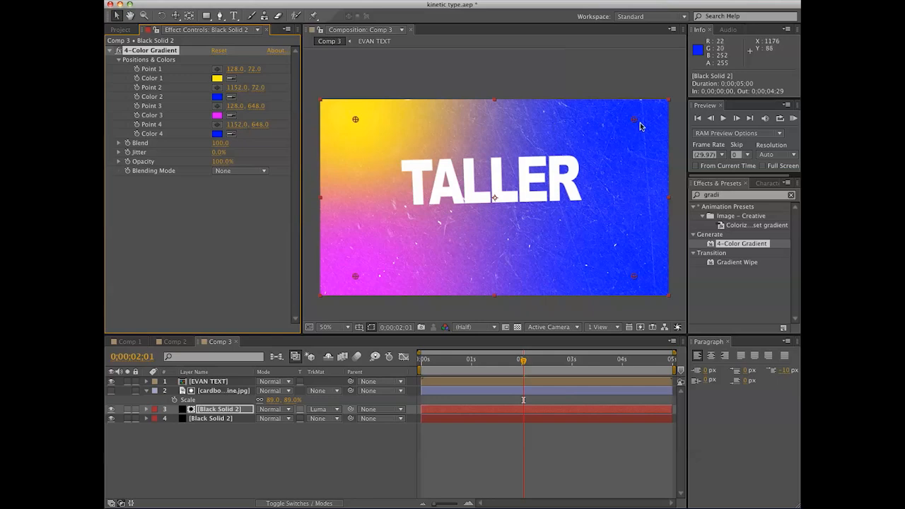
Step: Set gradient Color 2 and Color 4 to blue shades
{"action": "left_click", "coordinate": [218, 96]}
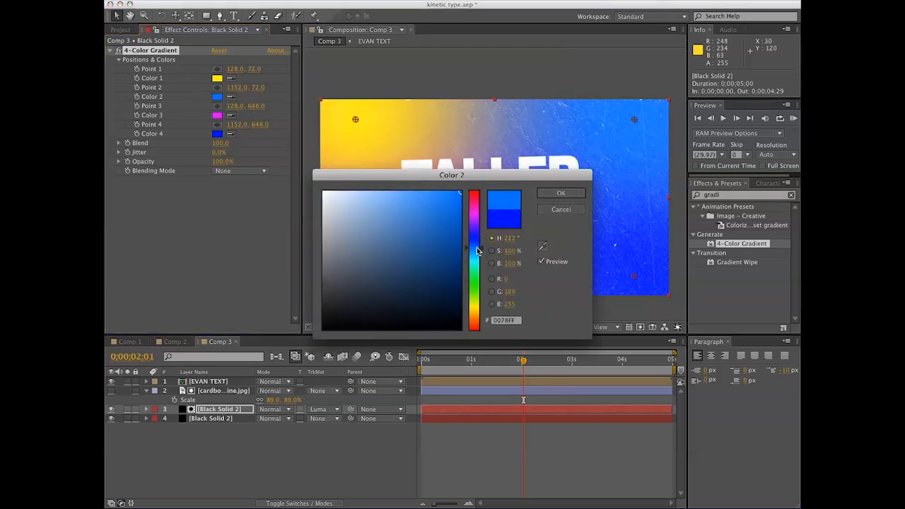
{"action": "left_click", "coordinate": [404, 209]}
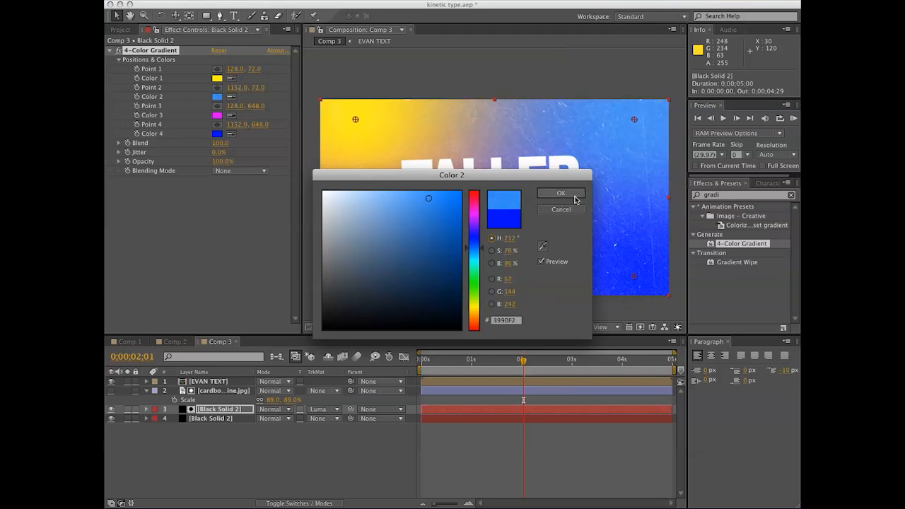
{"action": "left_click", "coordinate": [560, 193]}
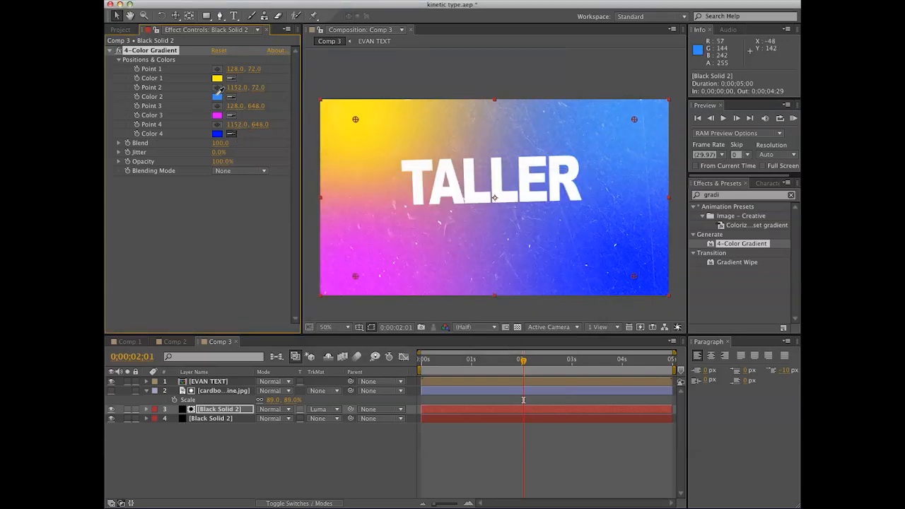
{"action": "left_click", "coordinate": [218, 133]}
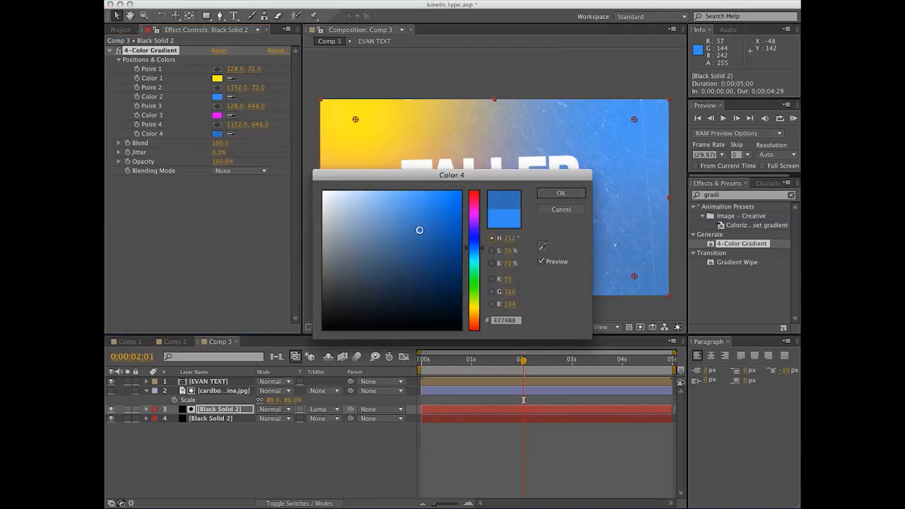
{"action": "left_click", "coordinate": [560, 192]}
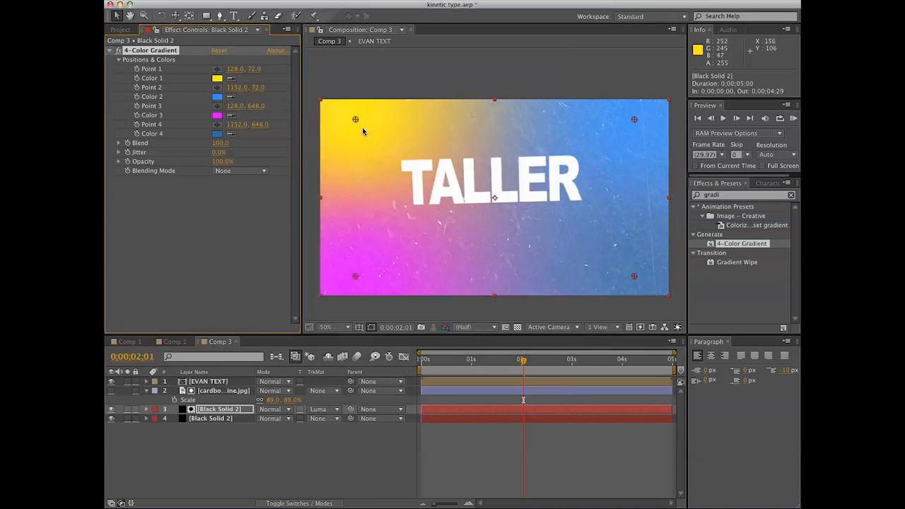
Step: Reposition the gradient corner points for a mostly blue backdrop and view the end frame
{"action": "left_click_drag", "start_coordinate": [356, 119], "coordinate": [633, 119]}
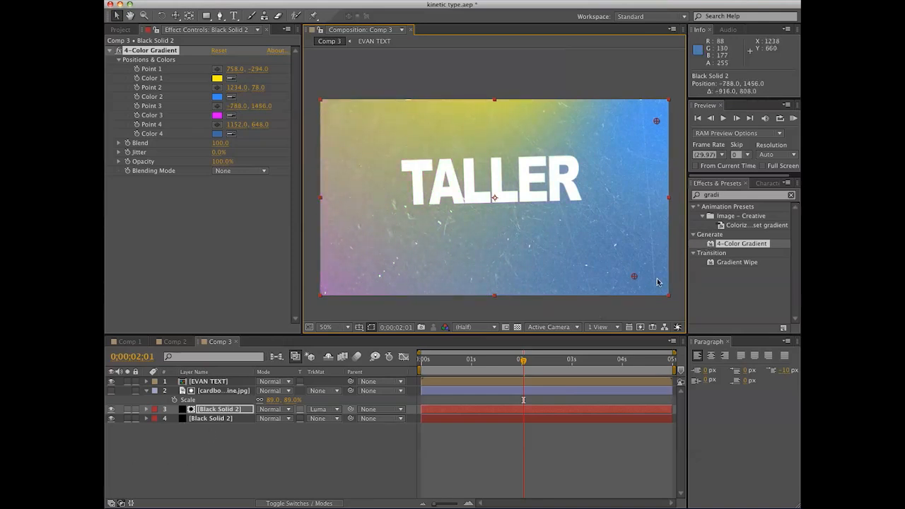
{"action": "left_click_drag", "start_coordinate": [633, 276], "coordinate": [424, 156]}
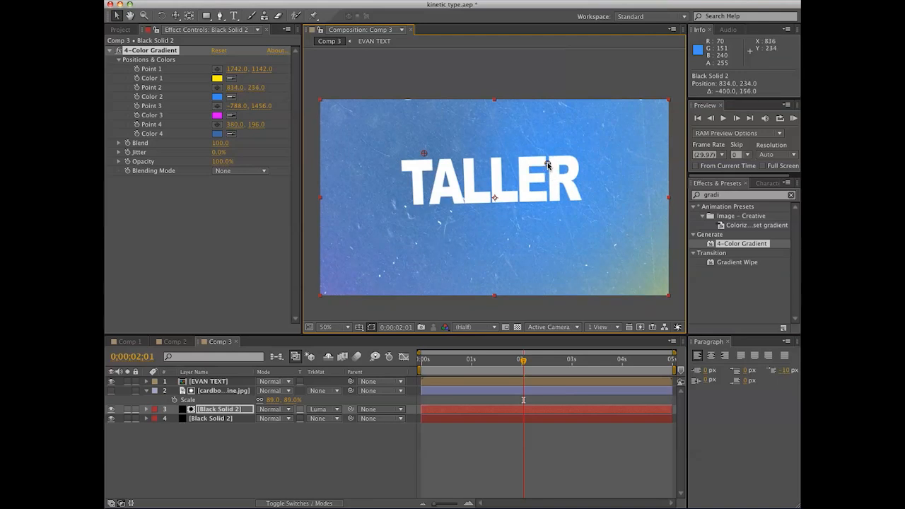
{"action": "left_click", "coordinate": [480, 359]}
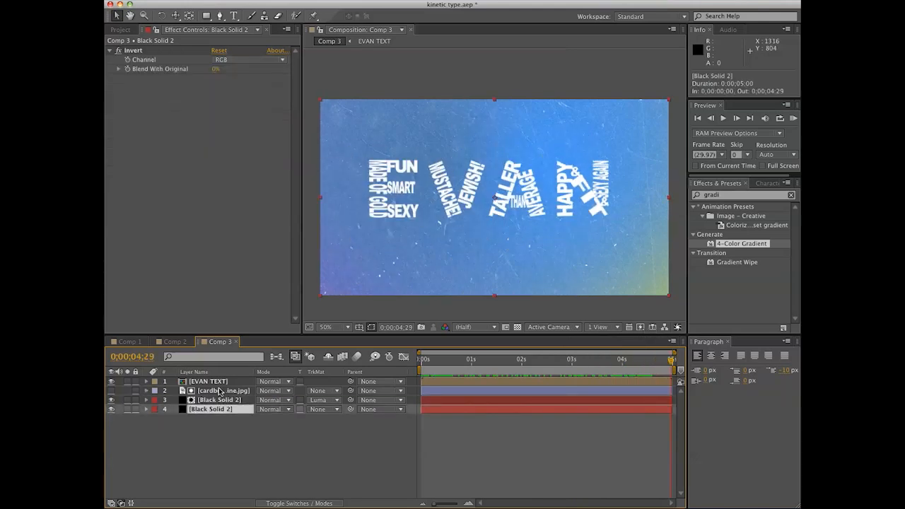
{"action": "mouse_move", "coordinate": [237, 399]}
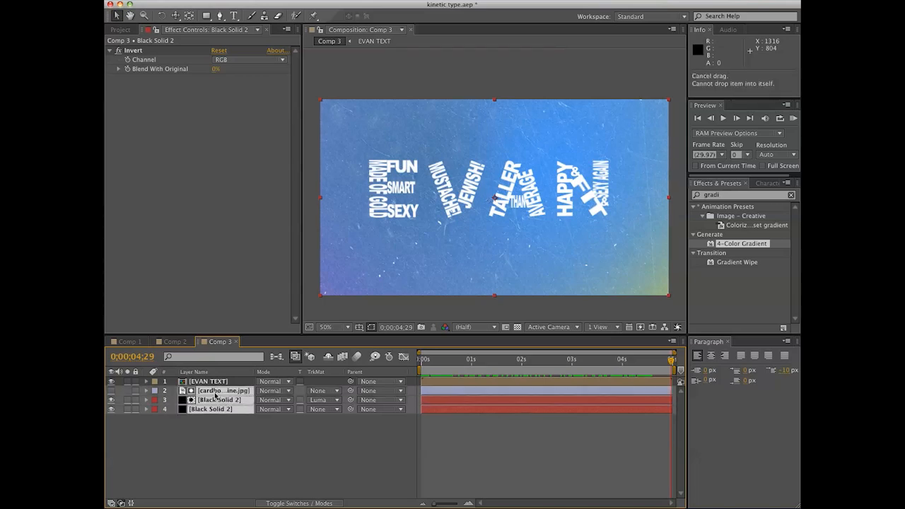
Step: Pre-compose the texture and solid layers into a single BG layer
{"action": "right_click", "coordinate": [223, 390]}
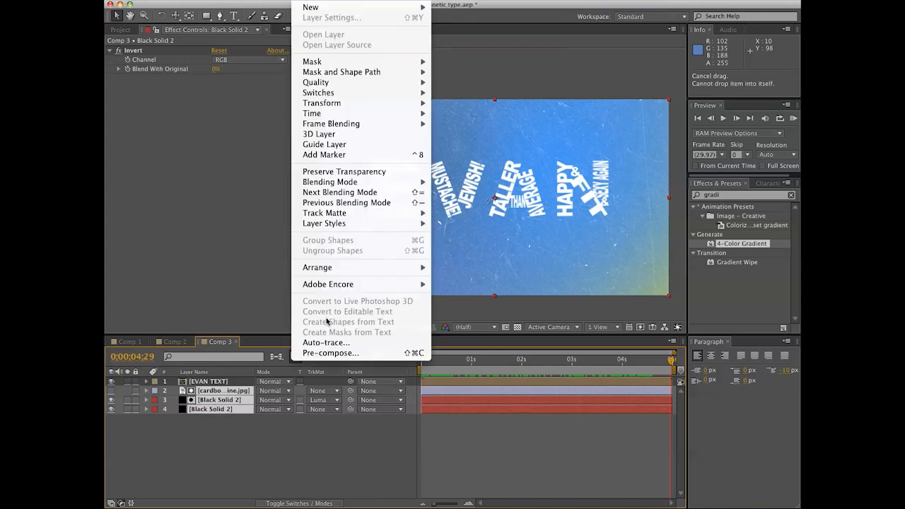
{"action": "left_click", "coordinate": [331, 354]}
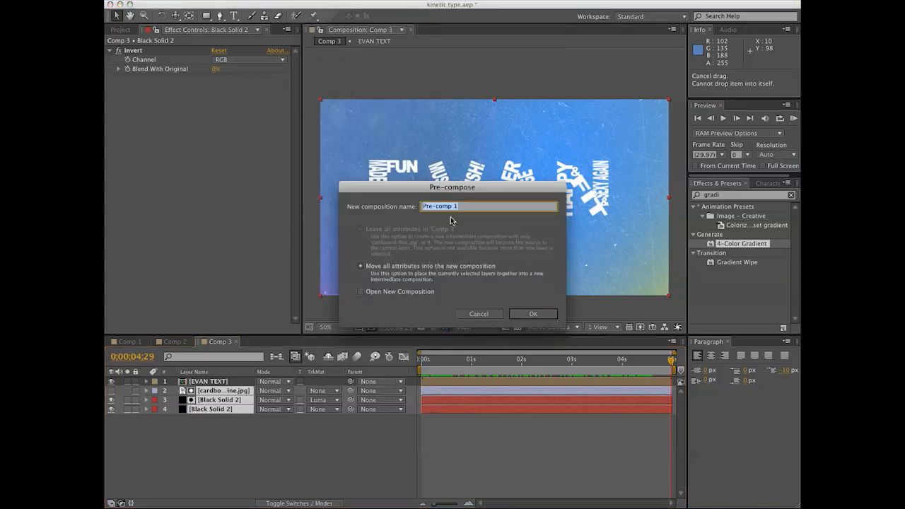
{"action": "left_click", "coordinate": [532, 314]}
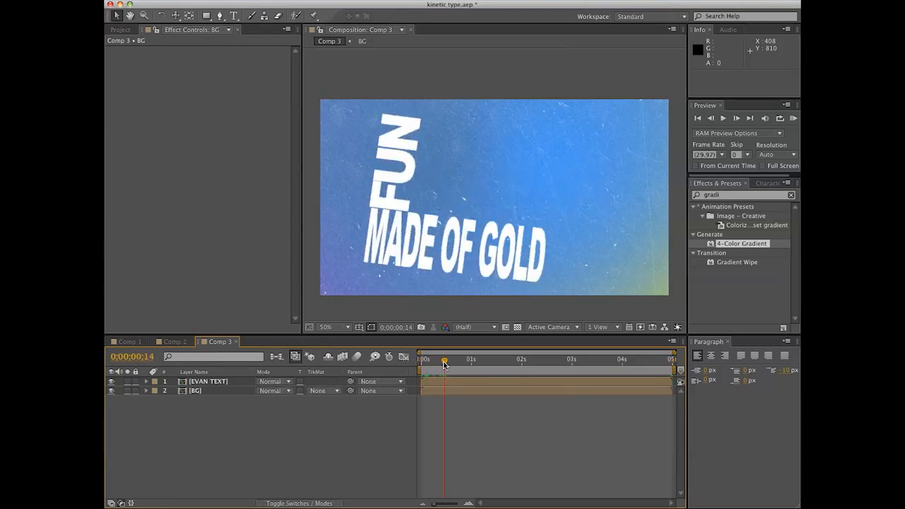
{"action": "left_click_drag", "start_coordinate": [444, 361], "coordinate": [629, 361]}
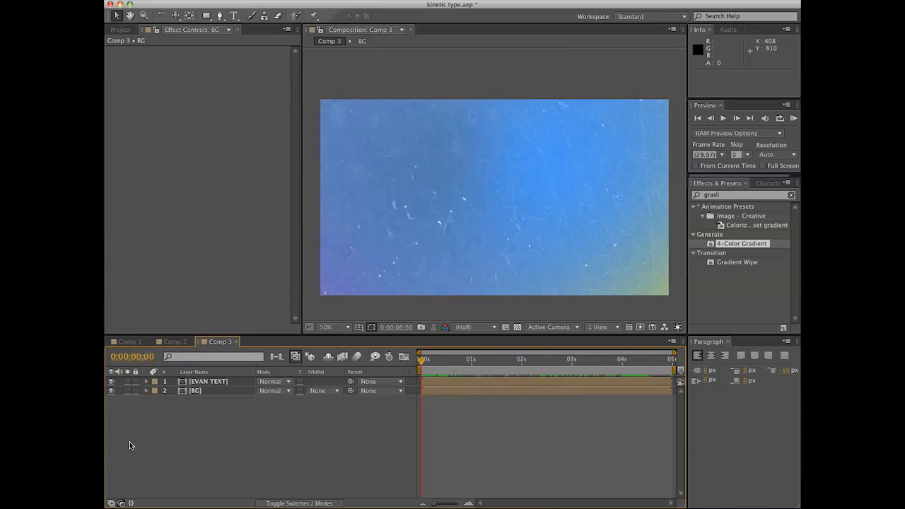
{"action": "mouse_move", "coordinate": [157, 431]}
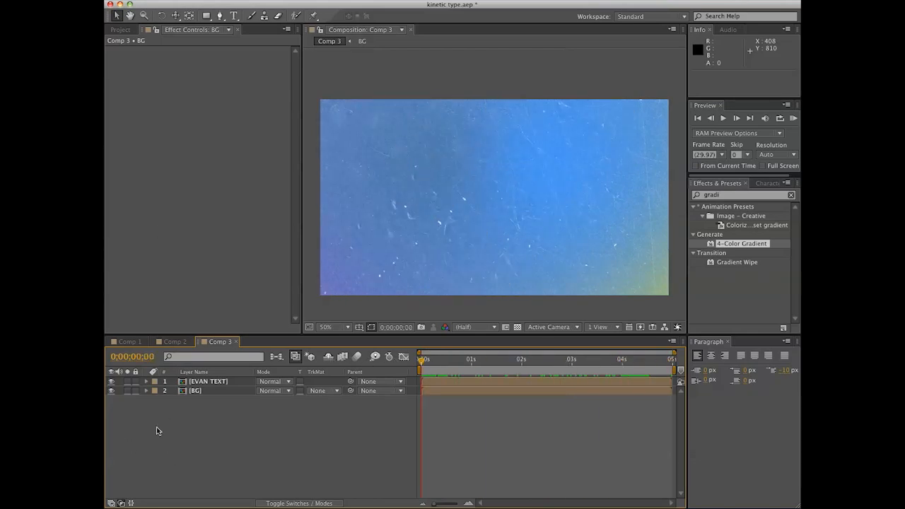
Step: Add a black solid with an elliptical mask set to Subtract
{"action": "right_click", "coordinate": [155, 431]}
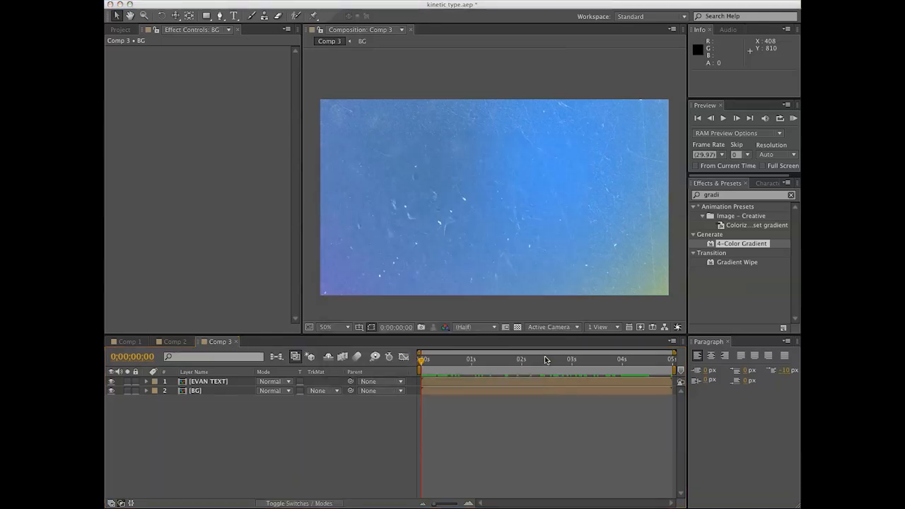
{"action": "left_click", "coordinate": [206, 15]}
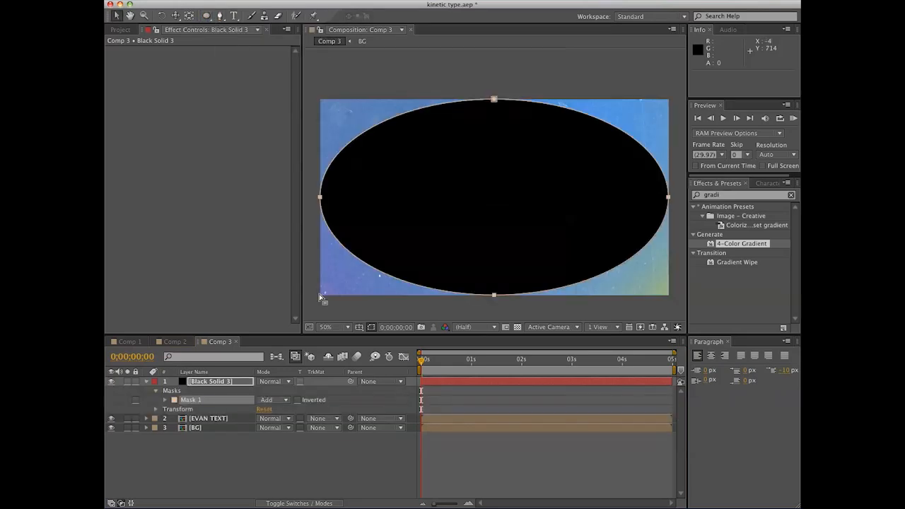
{"action": "left_click", "coordinate": [274, 399]}
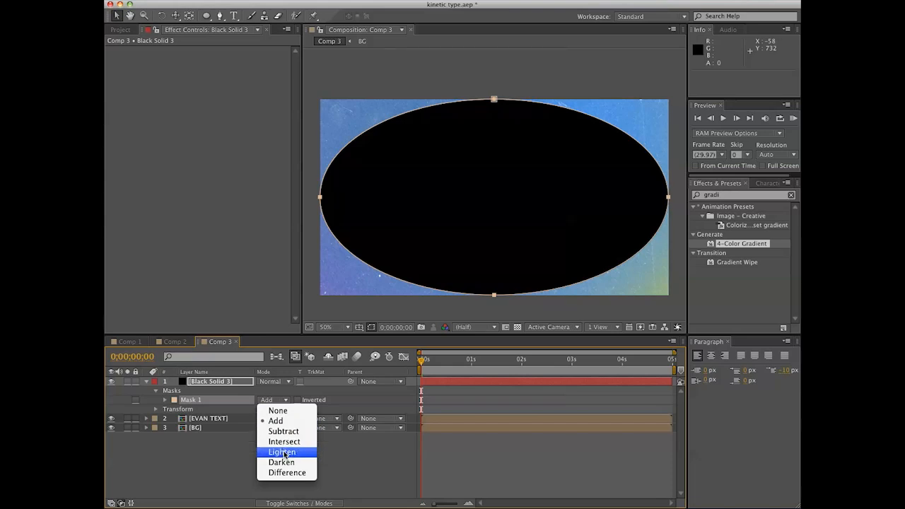
{"action": "mouse_move", "coordinate": [276, 422]}
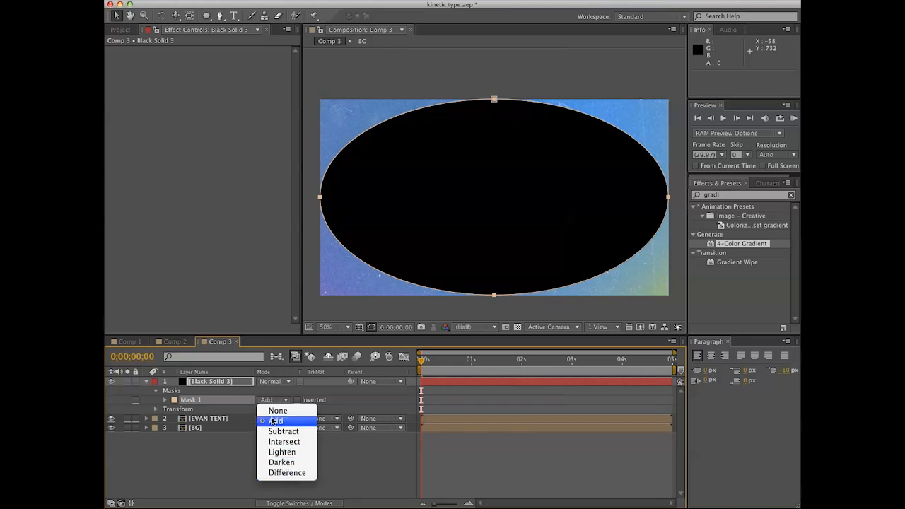
{"action": "left_click", "coordinate": [283, 430]}
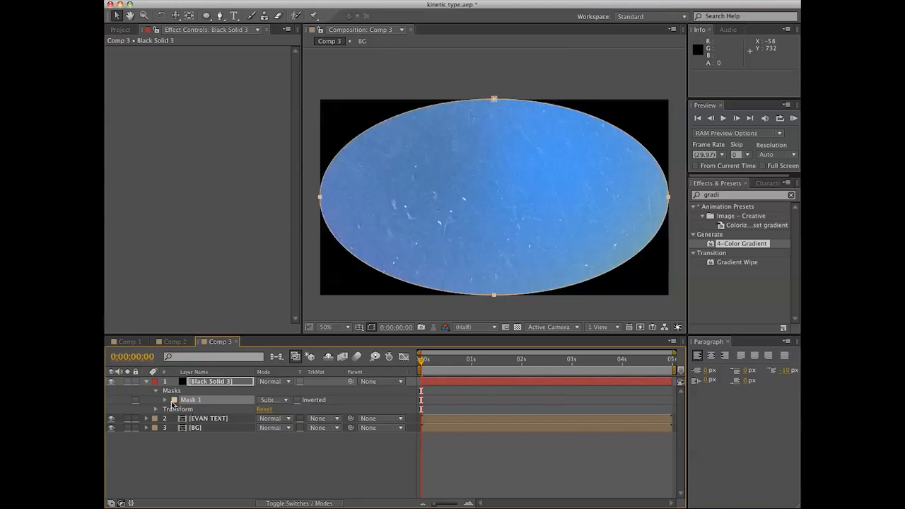
Step: Raise the mask feather heavily to soften the vignette edge
{"action": "left_click", "coordinate": [156, 382]}
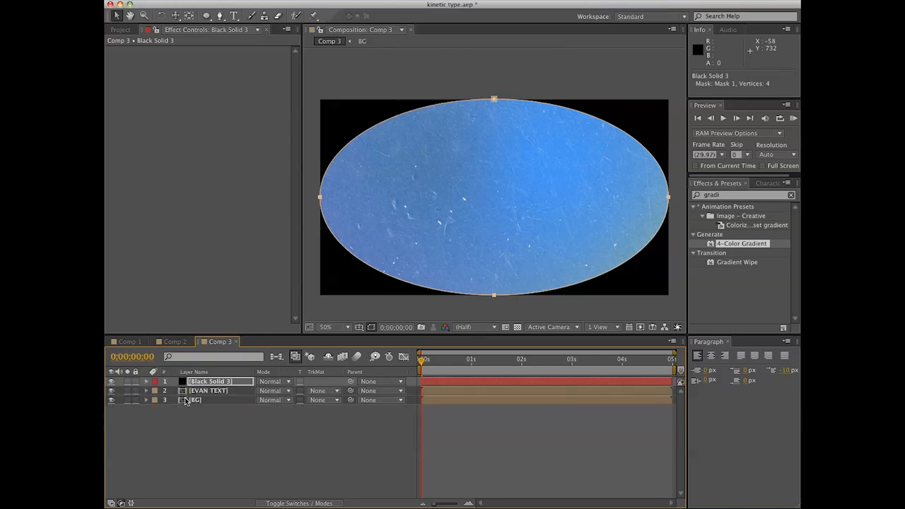
{"action": "left_click", "coordinate": [146, 381]}
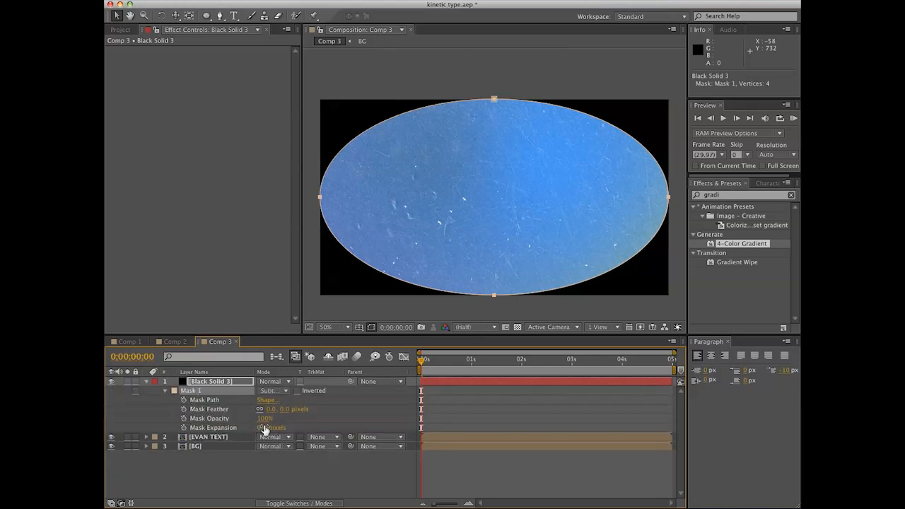
{"action": "left_click", "coordinate": [274, 409]}
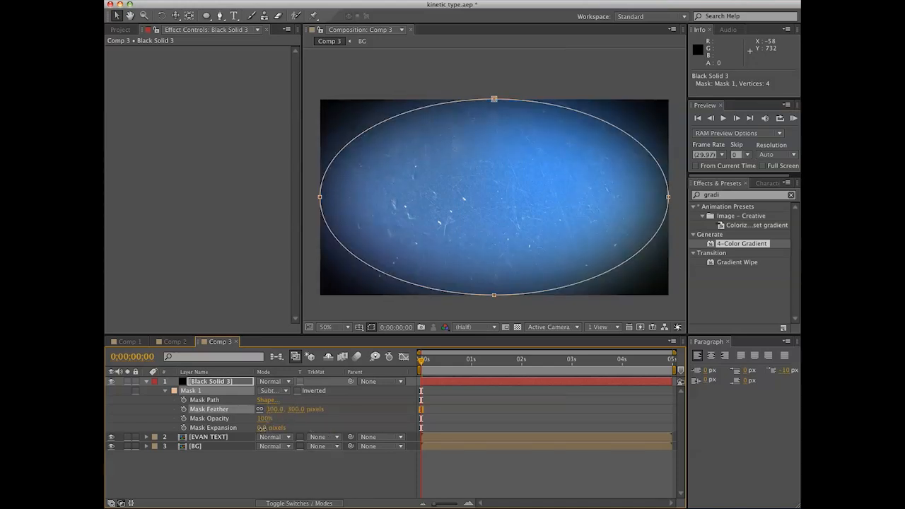
{"action": "left_click_drag", "start_coordinate": [271, 427], "coordinate": [375, 427]}
{"action": "type", "text": "vinny"}
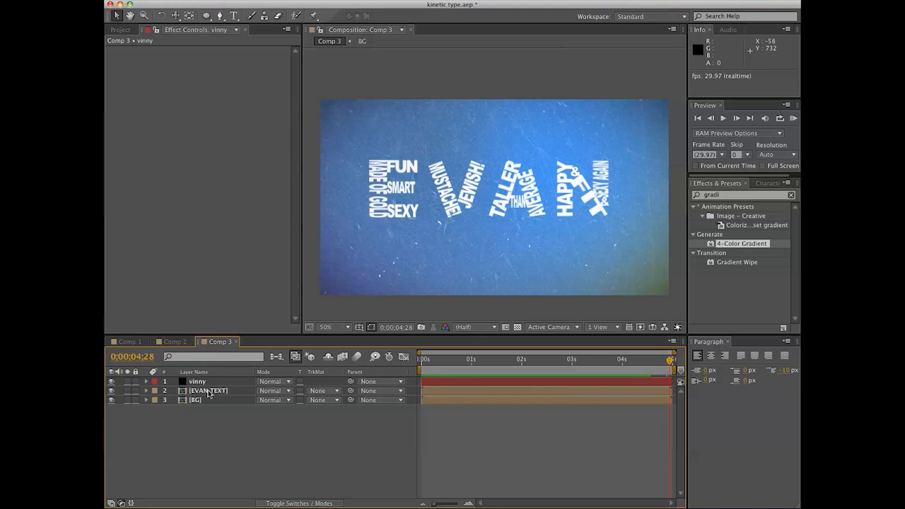
Step: Apply a Drop Shadow effect to the EVAN TEXT layer
{"action": "left_click", "coordinate": [206, 390]}
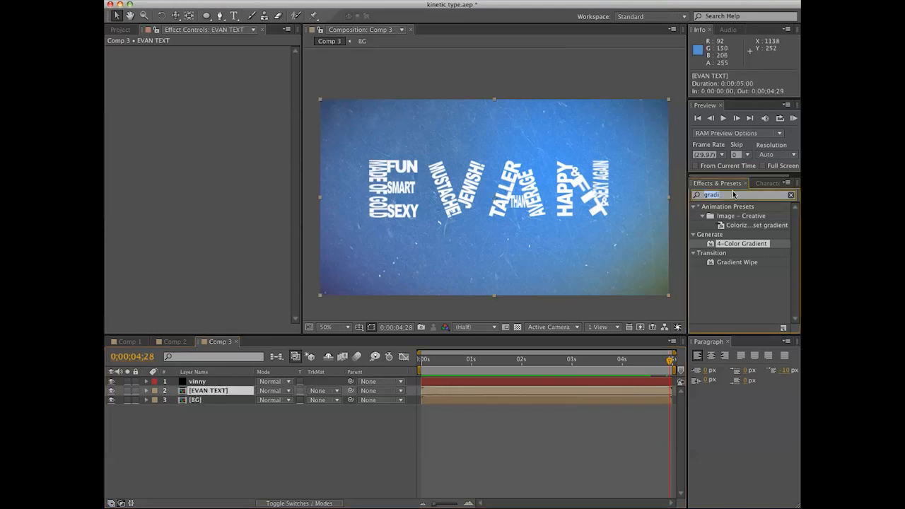
{"action": "type", "text": "drop"}
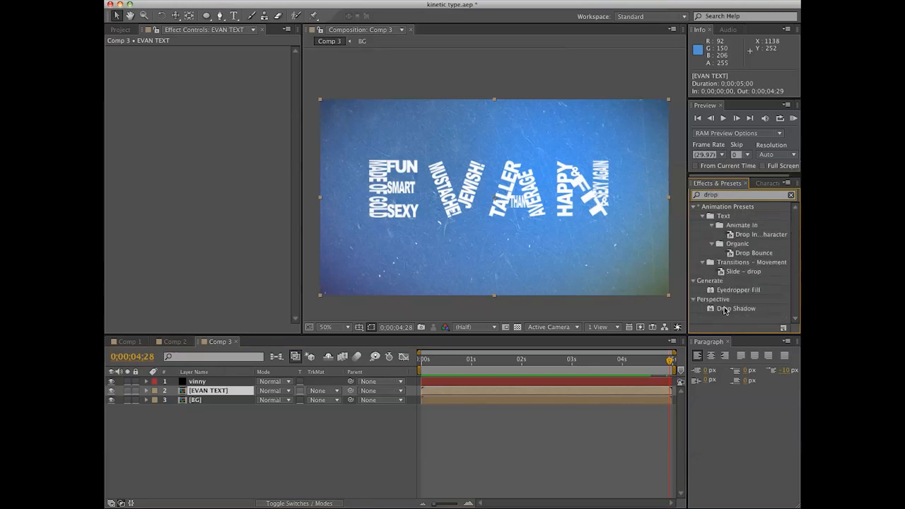
{"action": "double_click", "coordinate": [736, 308]}
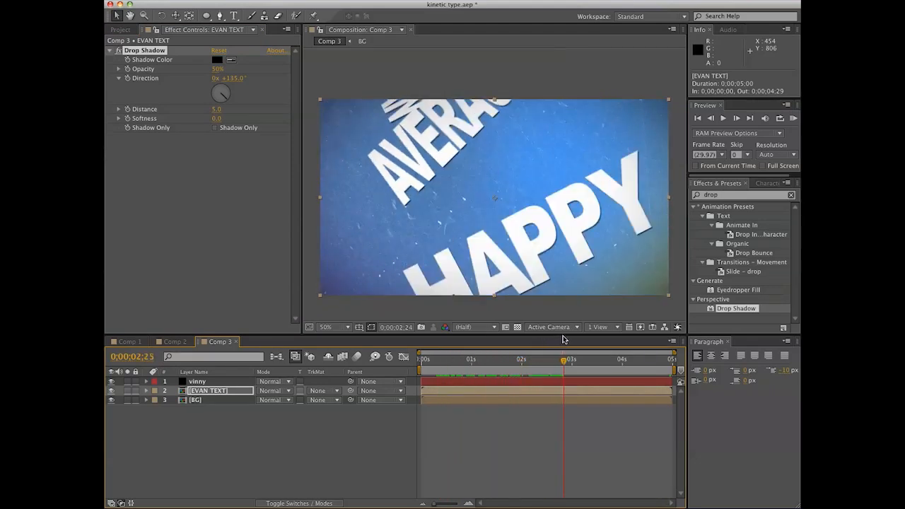
Step: Scrub through the animation to check the shadow on each word
{"action": "left_click", "coordinate": [596, 361]}
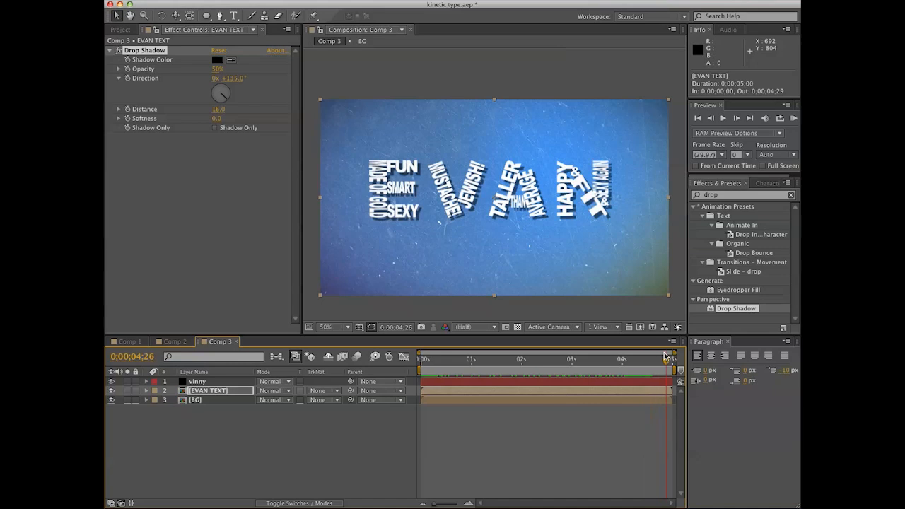
{"action": "left_click_drag", "start_coordinate": [664, 359], "coordinate": [615, 359]}
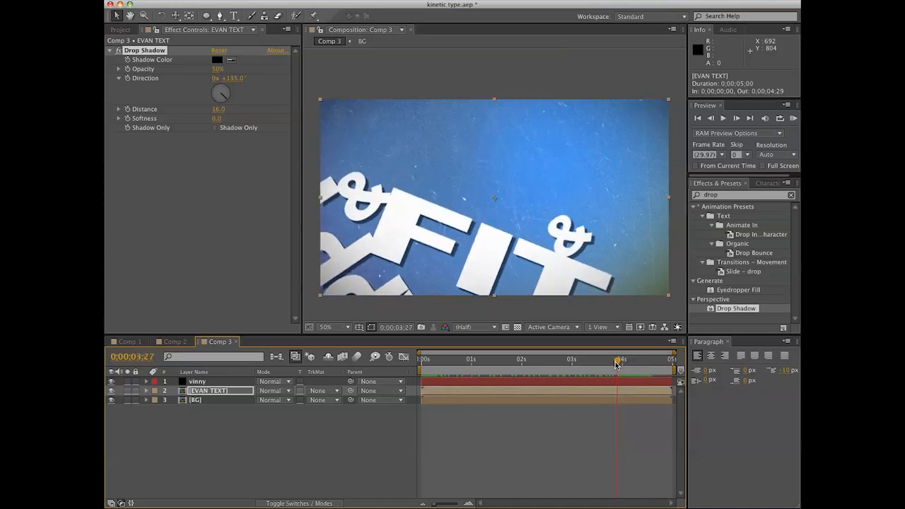
{"action": "left_click_drag", "start_coordinate": [617, 359], "coordinate": [656, 359]}
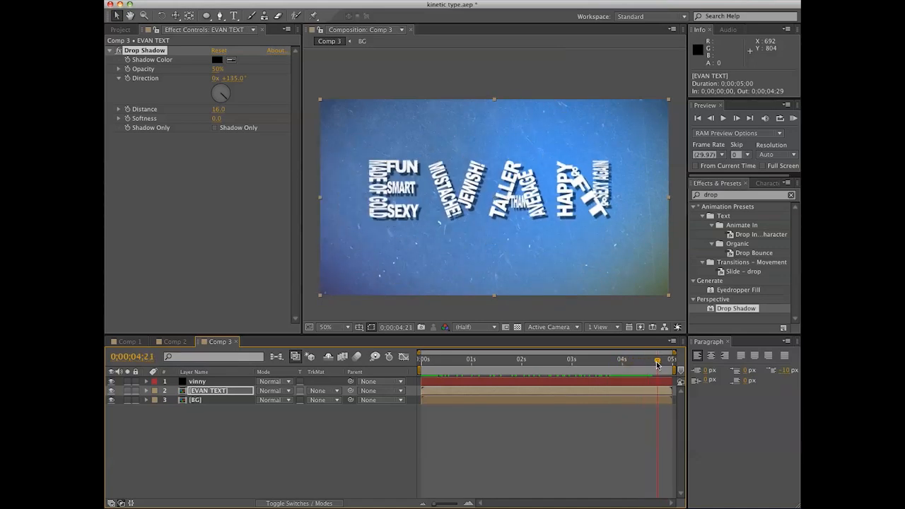
{"action": "left_click_drag", "start_coordinate": [656, 360], "coordinate": [608, 359]}
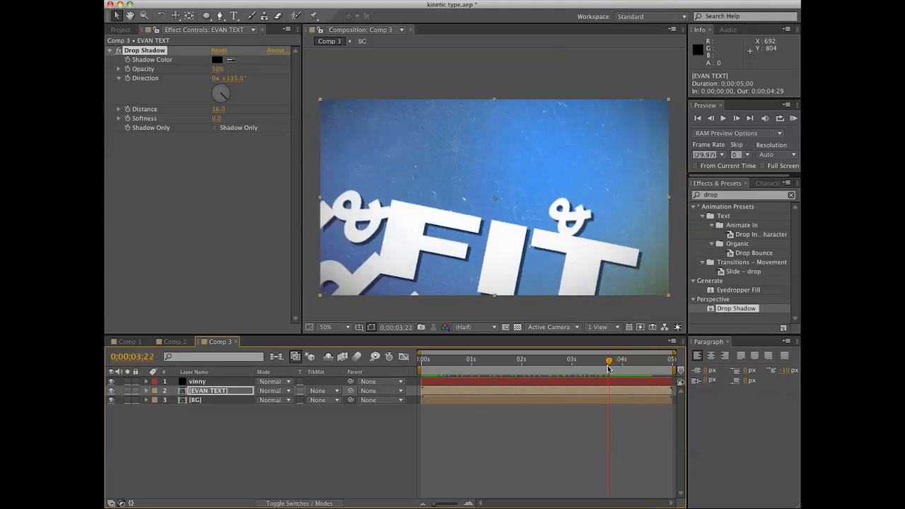
{"action": "left_click_drag", "start_coordinate": [610, 361], "coordinate": [648, 361]}
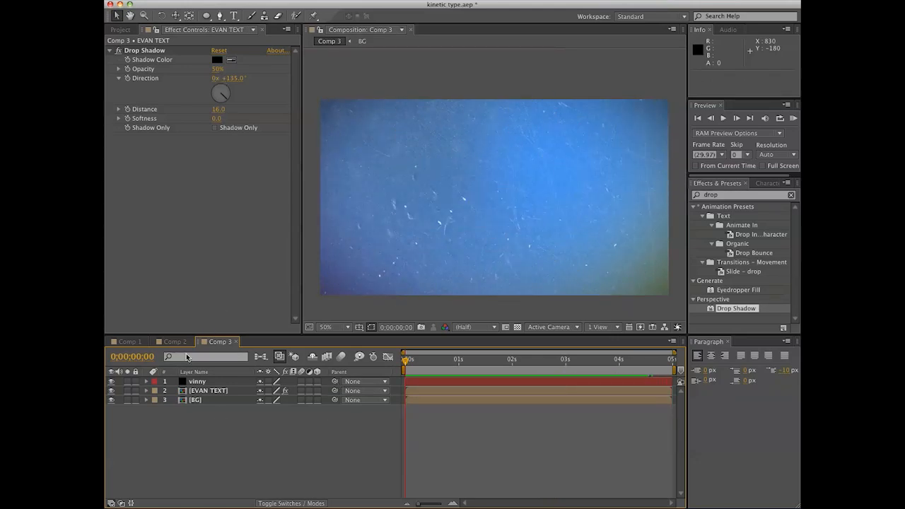
Step: Duplicate the vignette solid, remove its mask and apply CC Particle World
{"action": "left_click", "coordinate": [198, 382]}
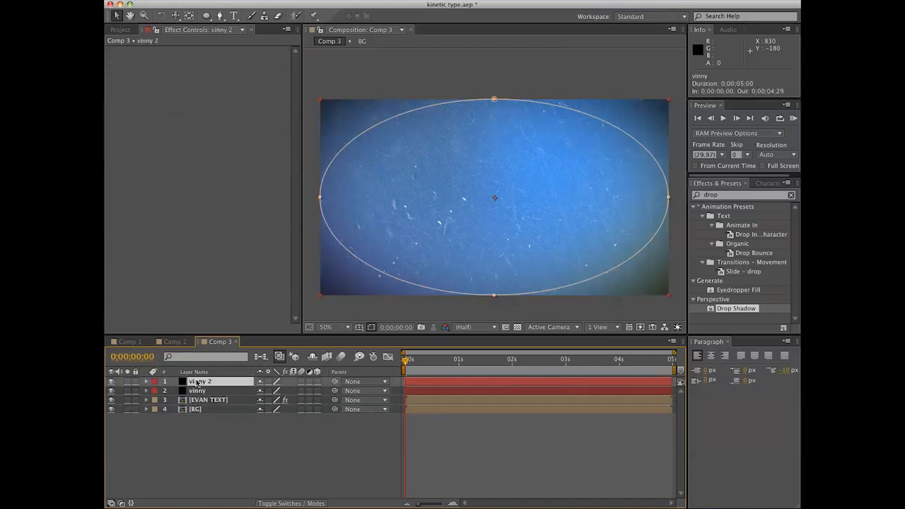
{"action": "left_click", "coordinate": [146, 390]}
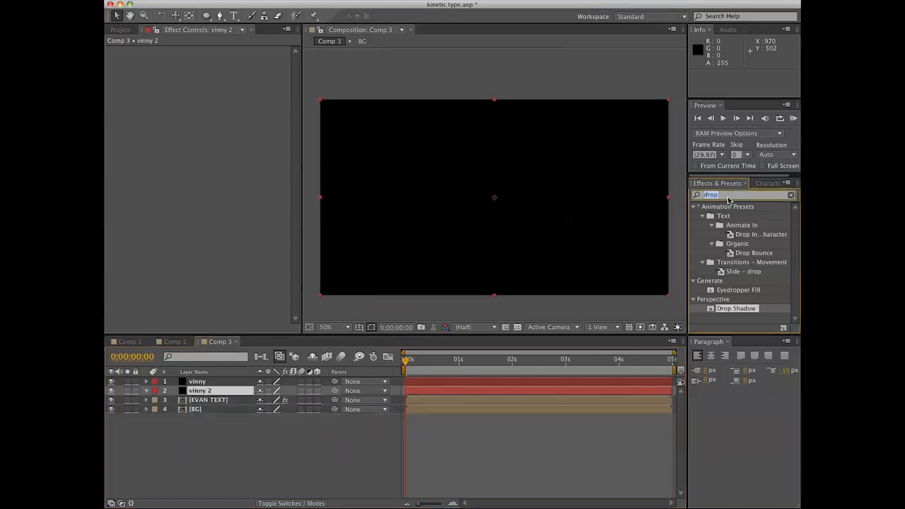
{"action": "type", "text": "partoi"}
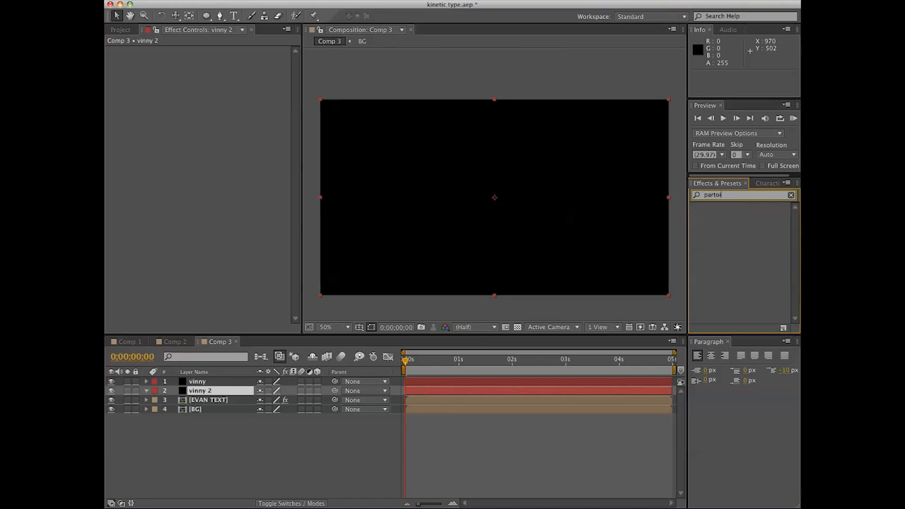
{"action": "type", "text": "part"}
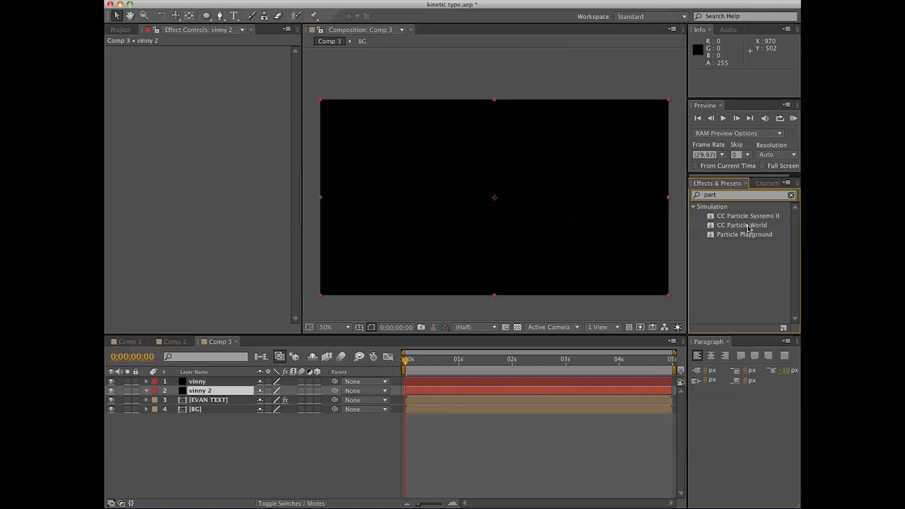
{"action": "double_click", "coordinate": [741, 225]}
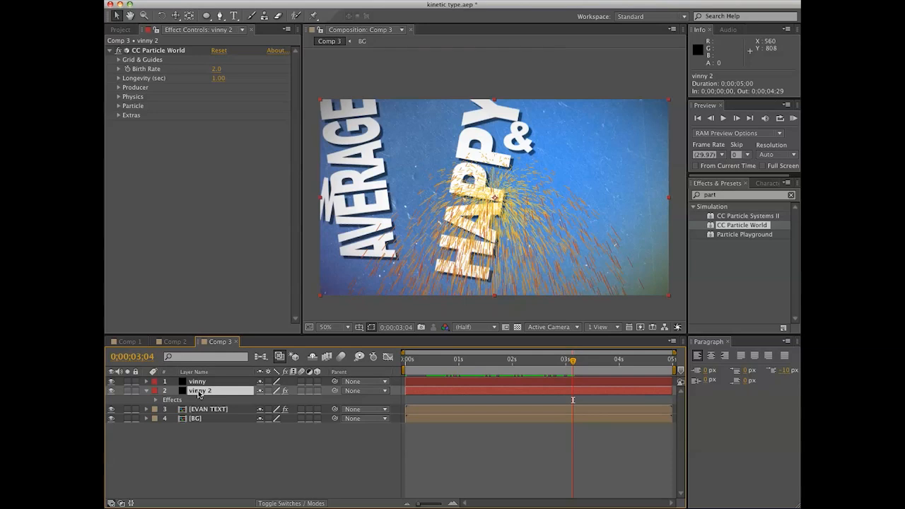
Step: Rename the particle layer to 'particles'
{"action": "double_click", "coordinate": [201, 390]}
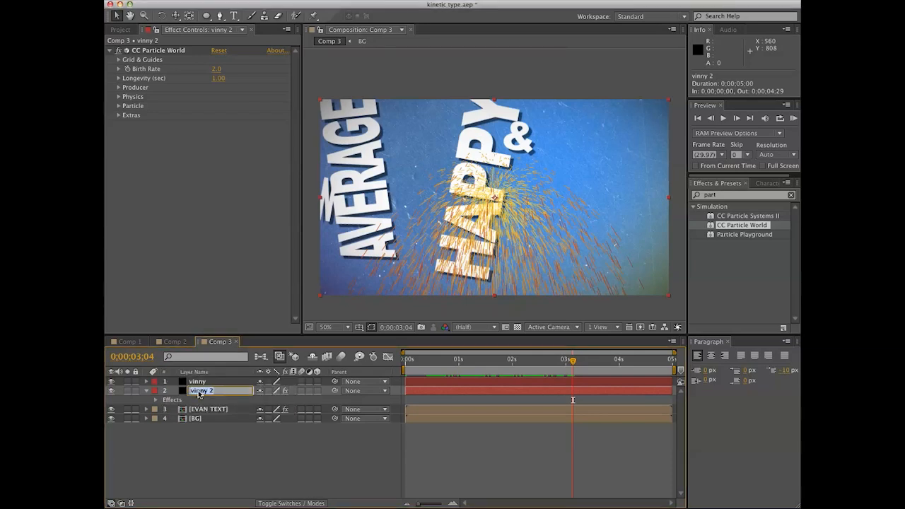
{"action": "type", "text": "particles"}
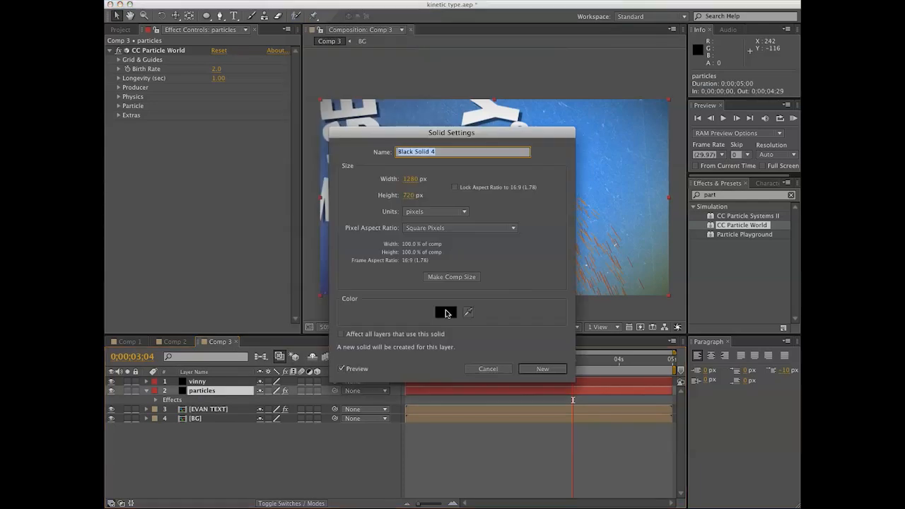
{"action": "left_click", "coordinate": [445, 312]}
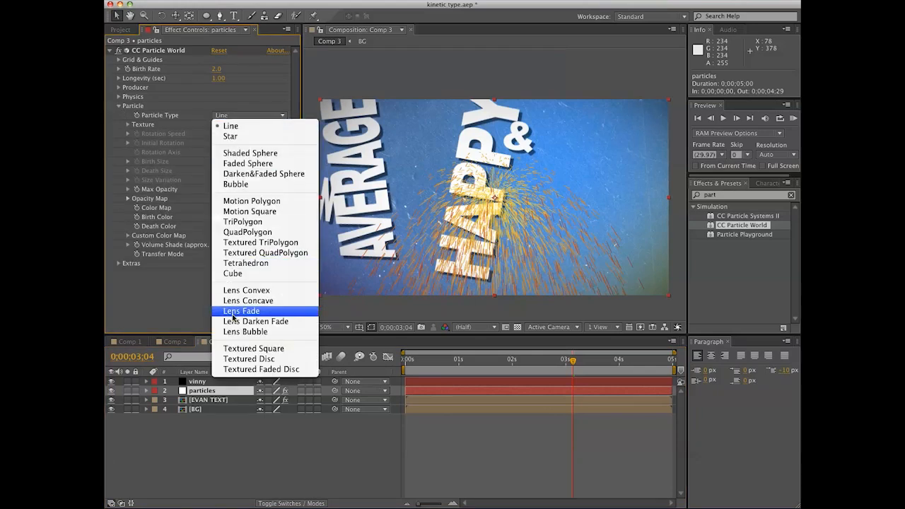
Step: Set CC Particle World's Particle Type to Lens Convex and preview the bubbles behind FUN
{"action": "left_click", "coordinate": [246, 290]}
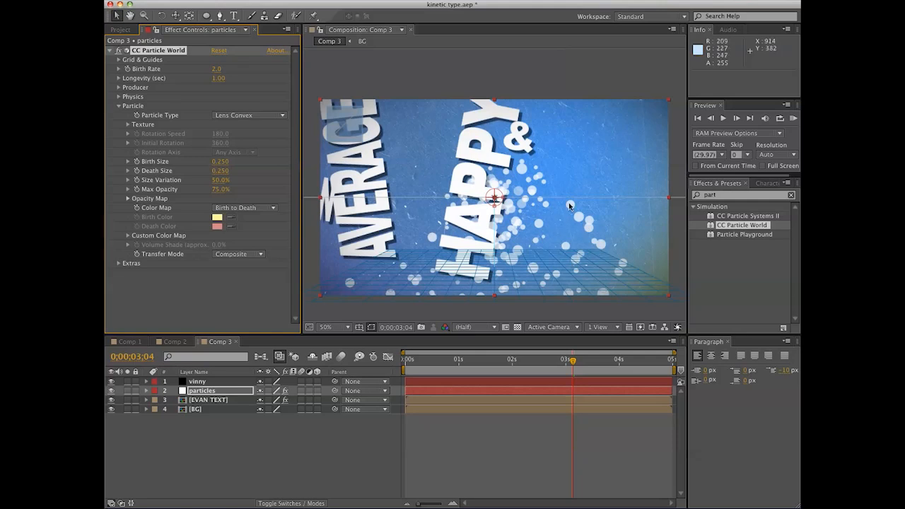
{"action": "mouse_move", "coordinate": [483, 283]}
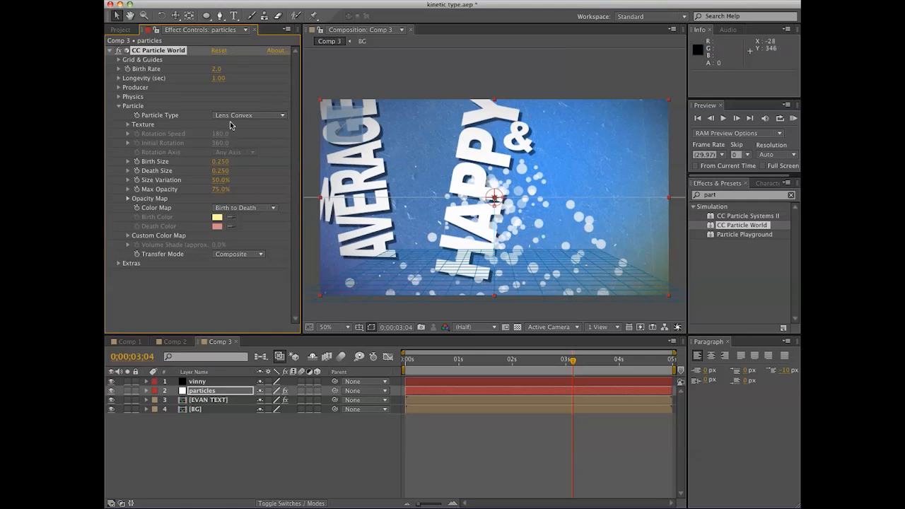
{"action": "left_click", "coordinate": [249, 115]}
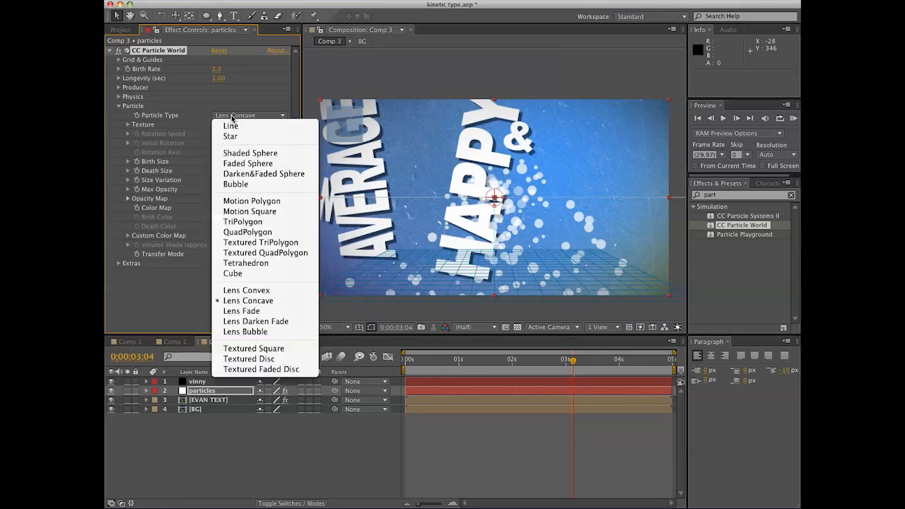
{"action": "left_click", "coordinate": [246, 290]}
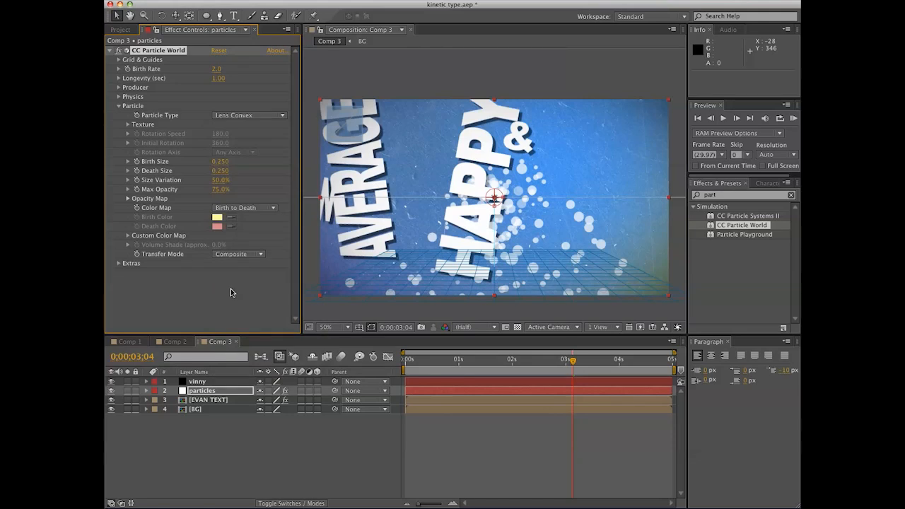
{"action": "mouse_move", "coordinate": [283, 280]}
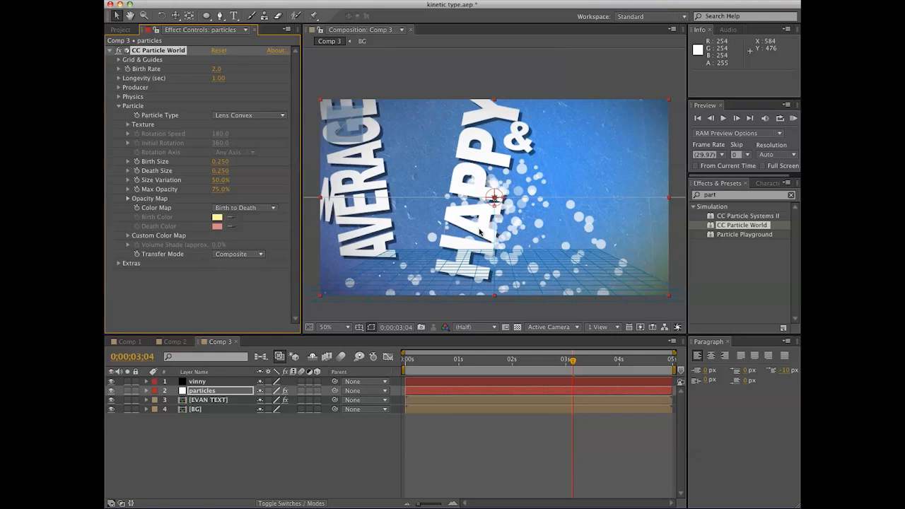
{"action": "mouse_move", "coordinate": [427, 112]}
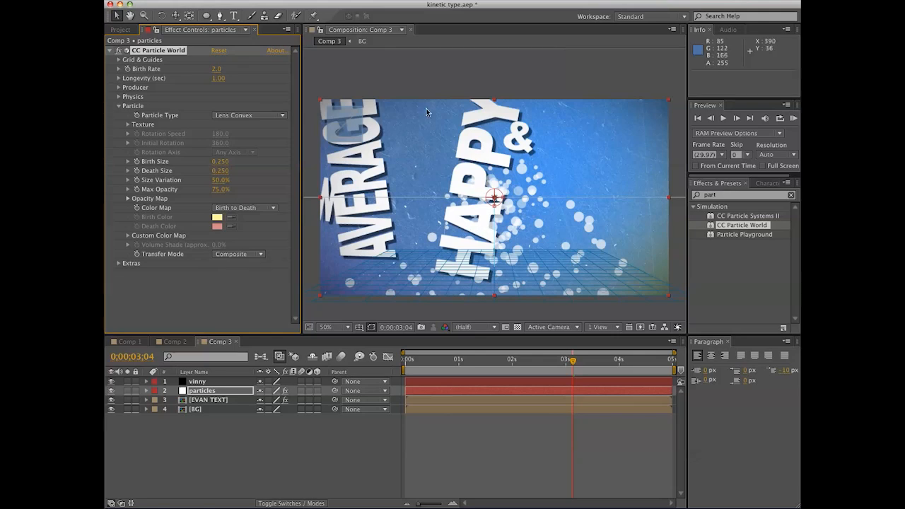
{"action": "mouse_move", "coordinate": [267, 397]}
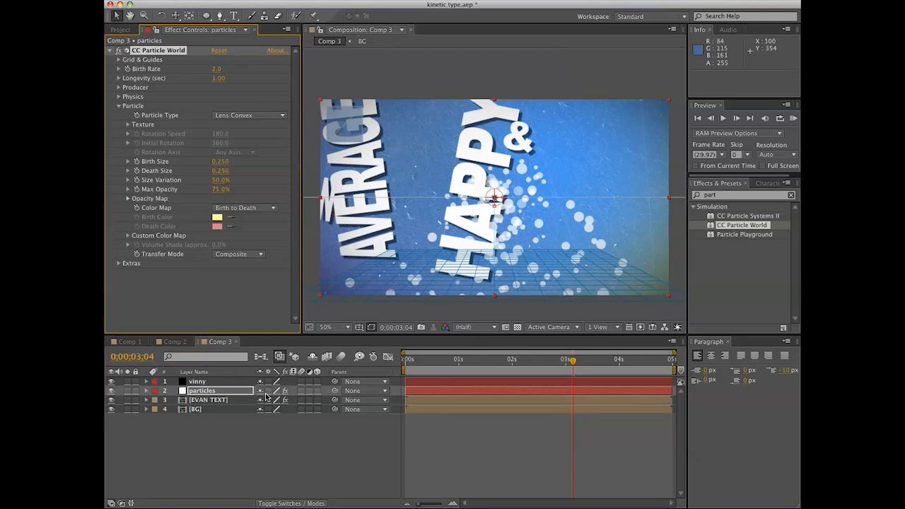
{"action": "left_click", "coordinate": [456, 359]}
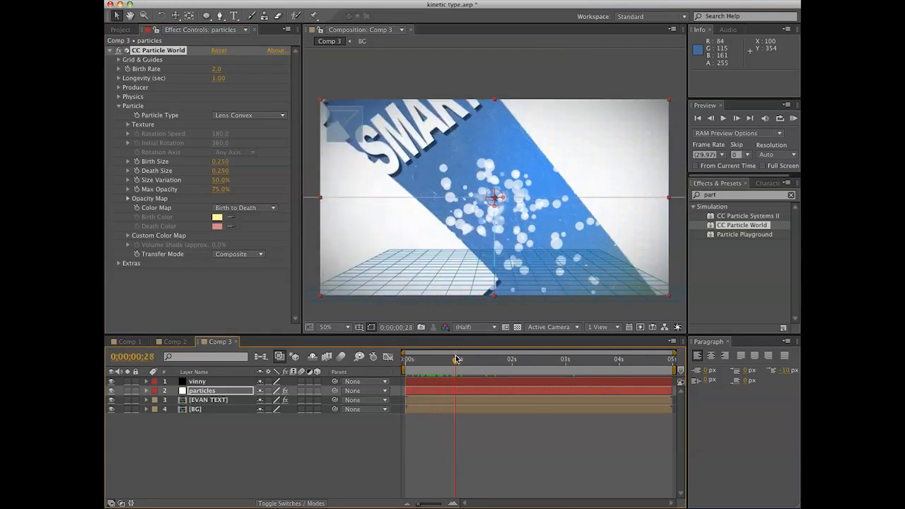
{"action": "left_click", "coordinate": [475, 359]}
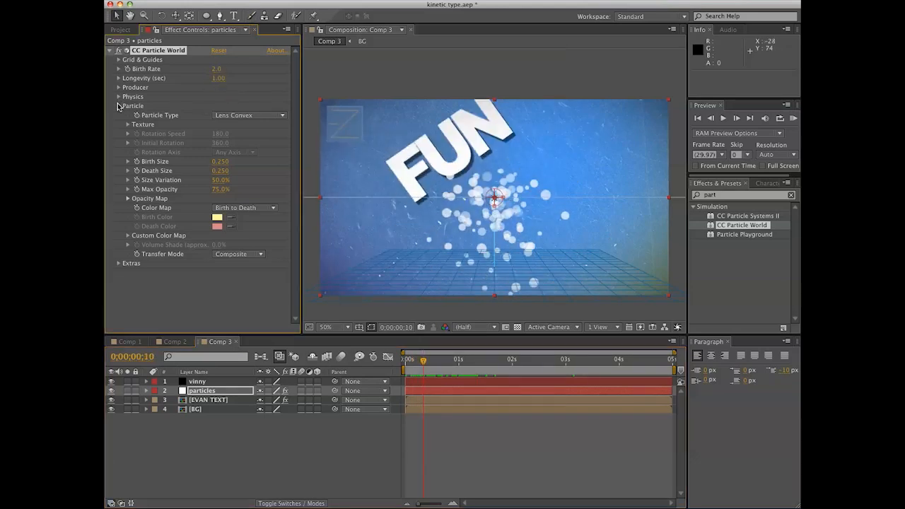
Step: Raise the Producer Radius X, Y and Z so particles spread across the whole frame
{"action": "left_click", "coordinate": [119, 104]}
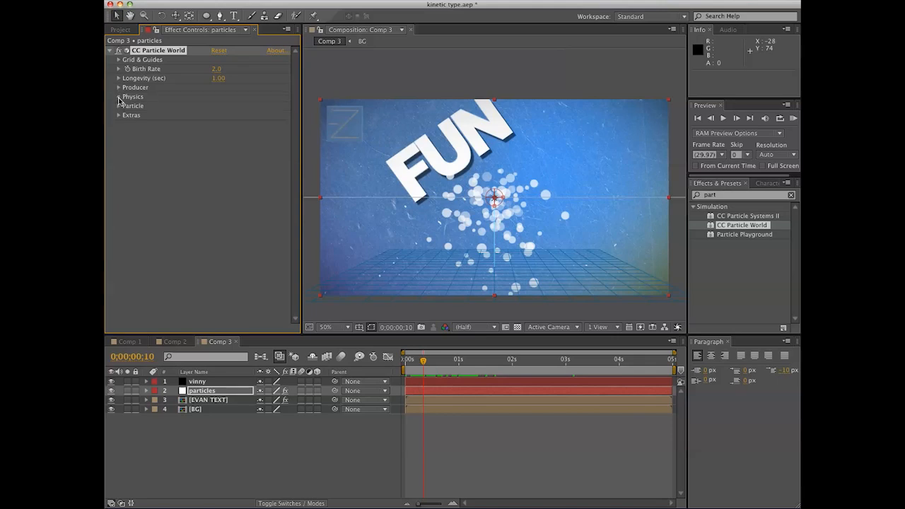
{"action": "left_click", "coordinate": [118, 96]}
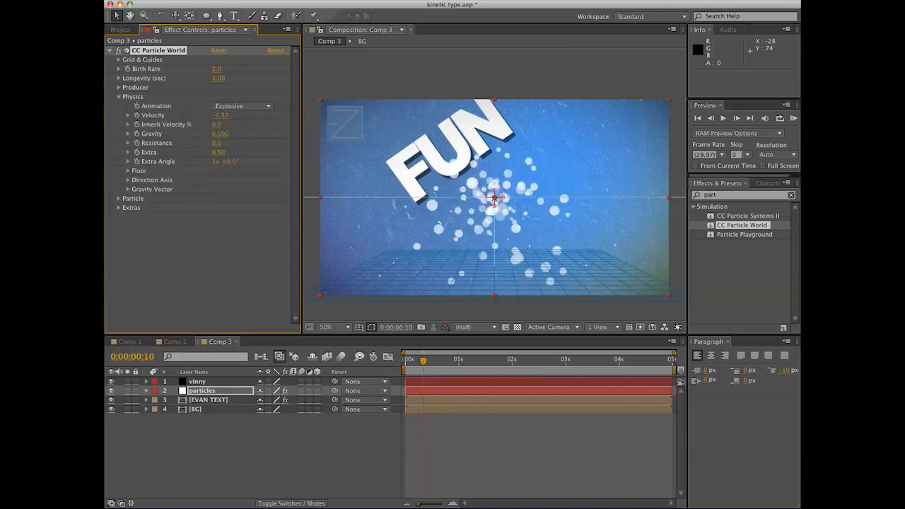
{"action": "double_click", "coordinate": [221, 116]}
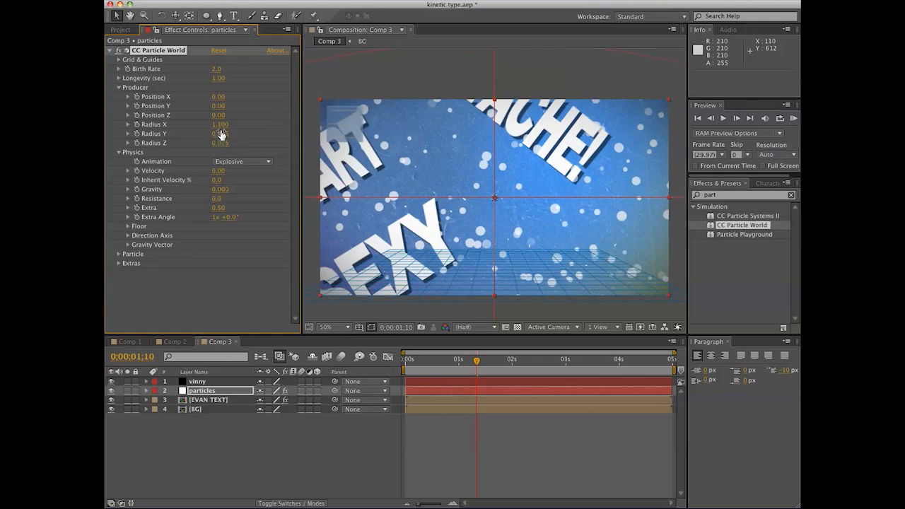
{"action": "double_click", "coordinate": [219, 124]}
{"action": "type", "text": "1.500"}
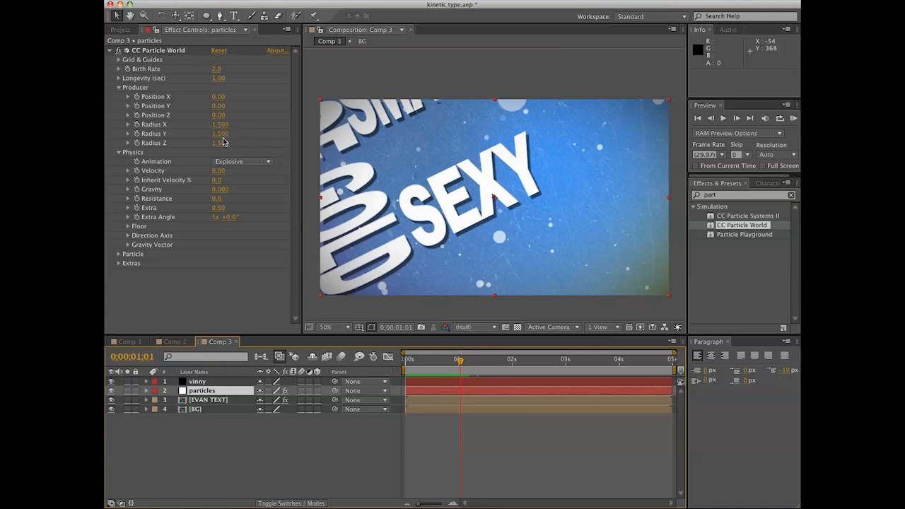
{"action": "left_click", "coordinate": [119, 88]}
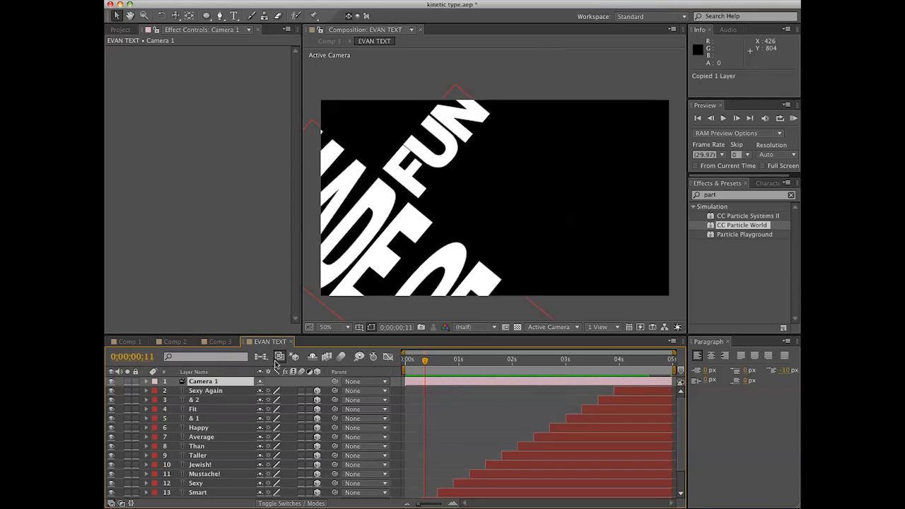
Step: Copy Camera 1 from EVAN TEXT into Comp 3 and play back bubbles over AVERAGE and HAPPY
{"action": "left_click", "coordinate": [220, 341]}
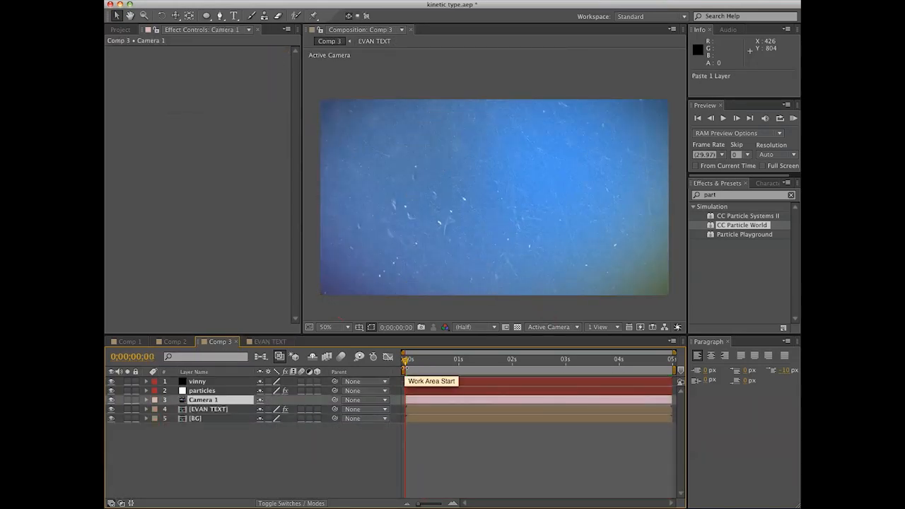
{"action": "left_click", "coordinate": [430, 360]}
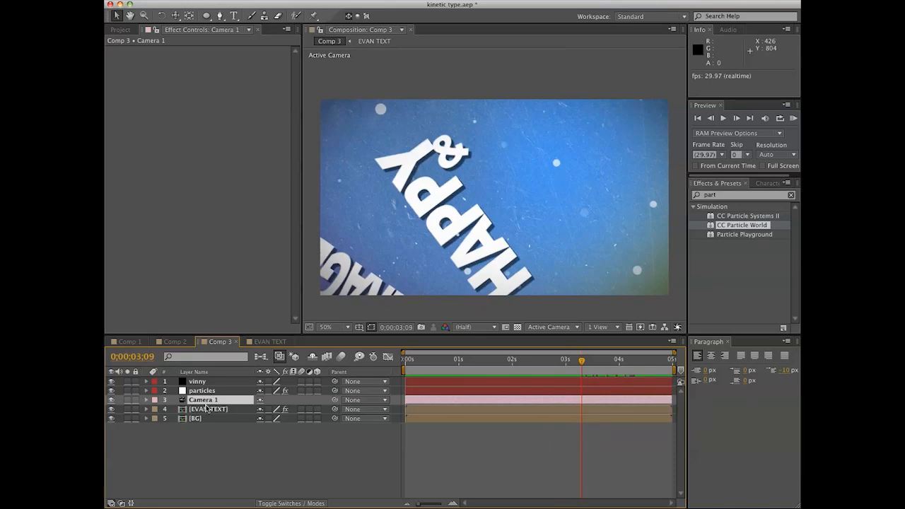
{"action": "mouse_move", "coordinate": [493, 375]}
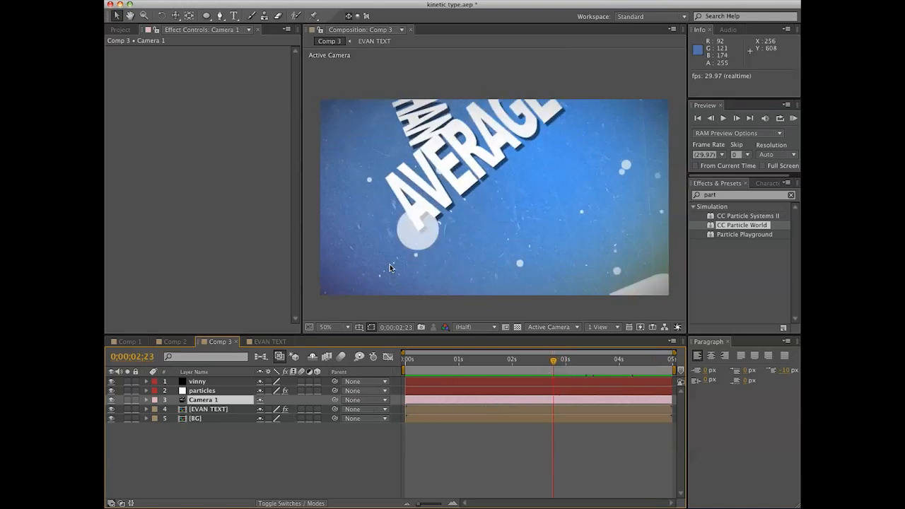
{"action": "left_click", "coordinate": [201, 390]}
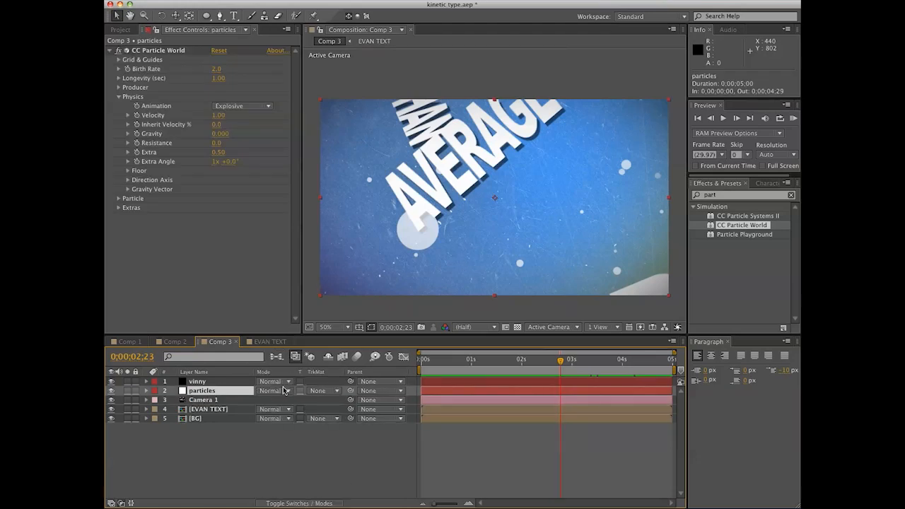
Step: Set the particles layer to Add mode at reduced opacity and apply Fast Blur
{"action": "left_click", "coordinate": [274, 391]}
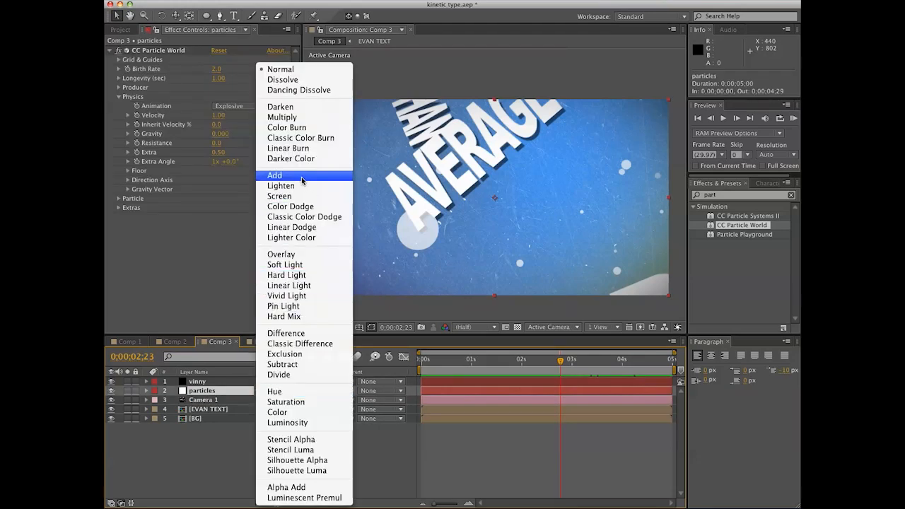
{"action": "left_click", "coordinate": [274, 175]}
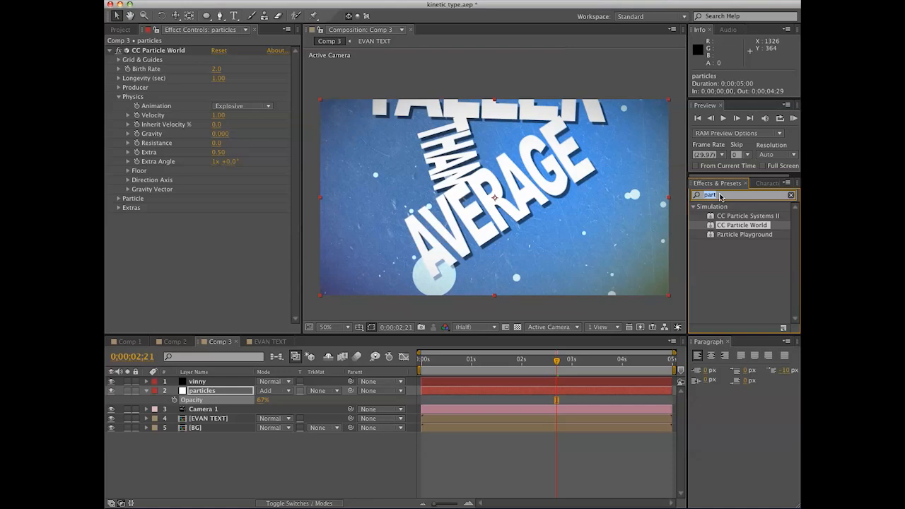
{"action": "type", "text": "blur"}
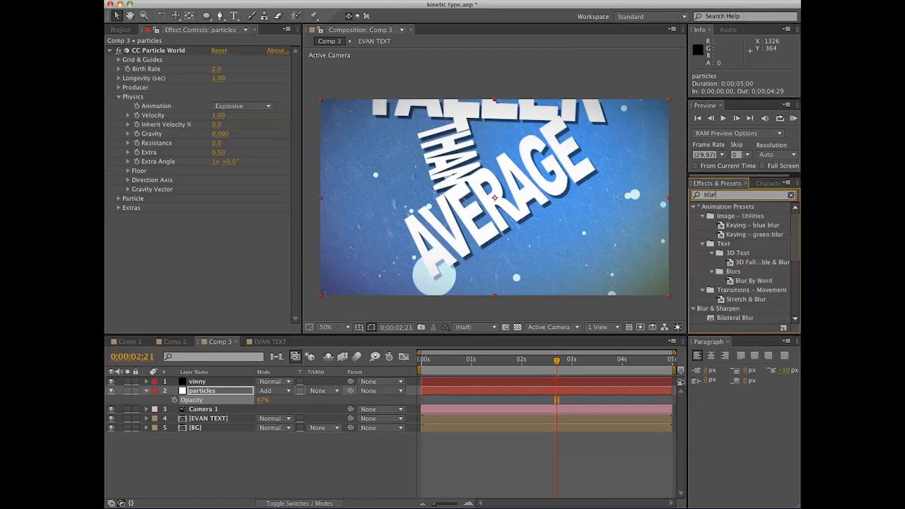
{"action": "scroll", "scroll_direction": "down", "scroll_amount": 3}
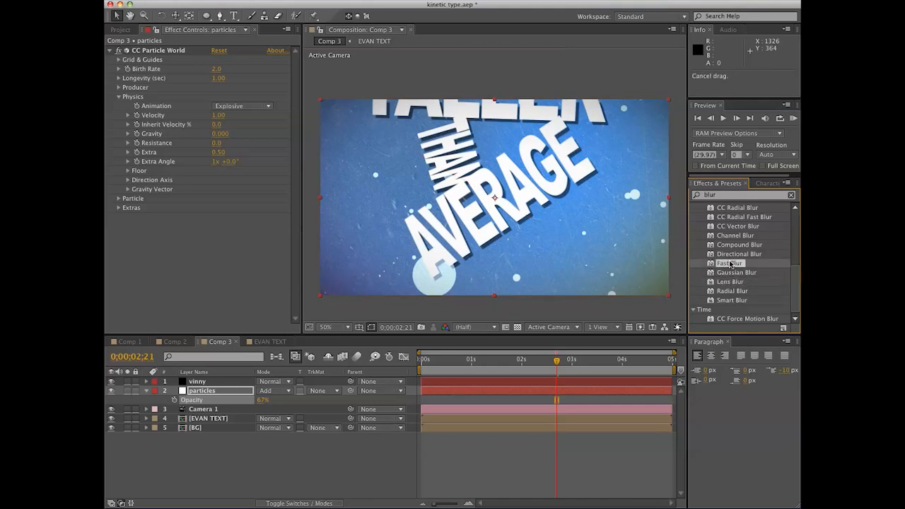
{"action": "double_click", "coordinate": [730, 263]}
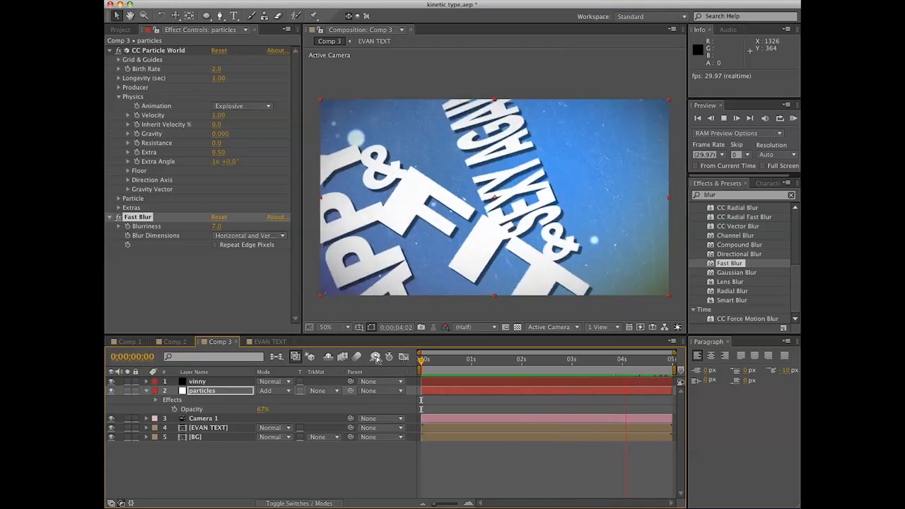
Step: Scrub through the animation to review the softened bubbles over all the words
{"action": "left_click", "coordinate": [424, 359]}
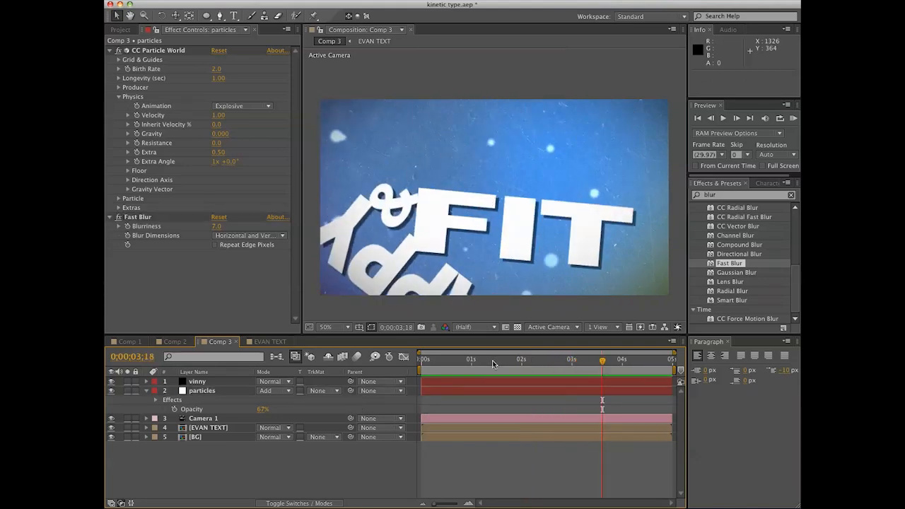
{"action": "left_click", "coordinate": [572, 359]}
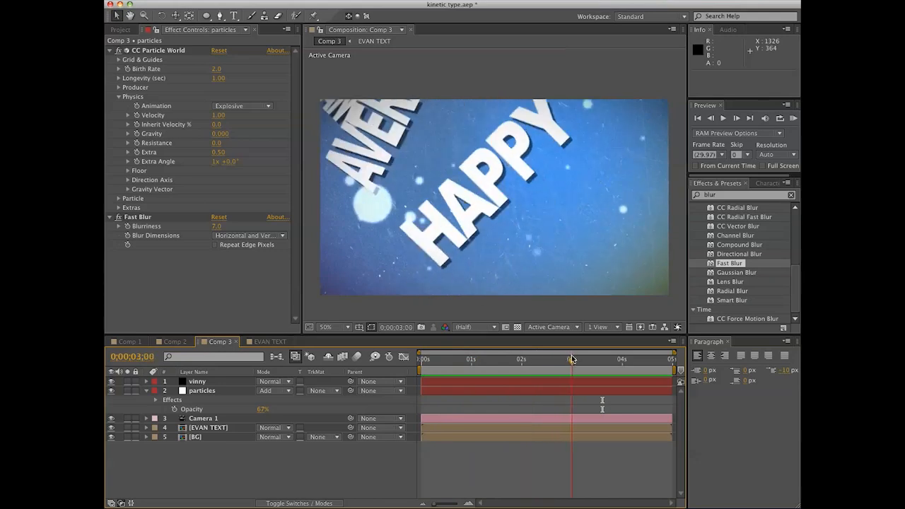
{"action": "left_click_drag", "start_coordinate": [571, 359], "coordinate": [647, 359]}
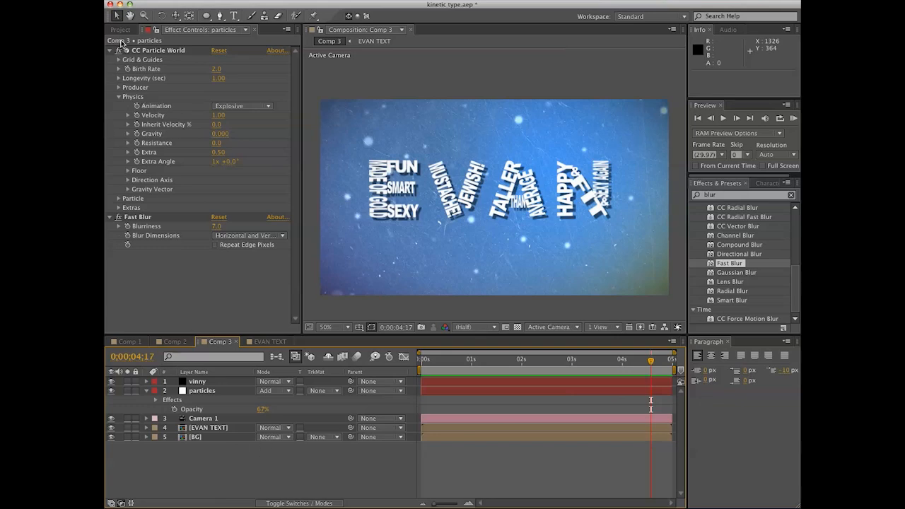
Step: Find orange.jpg in the Project panel and add it to Comp 3
{"action": "left_click", "coordinate": [121, 29]}
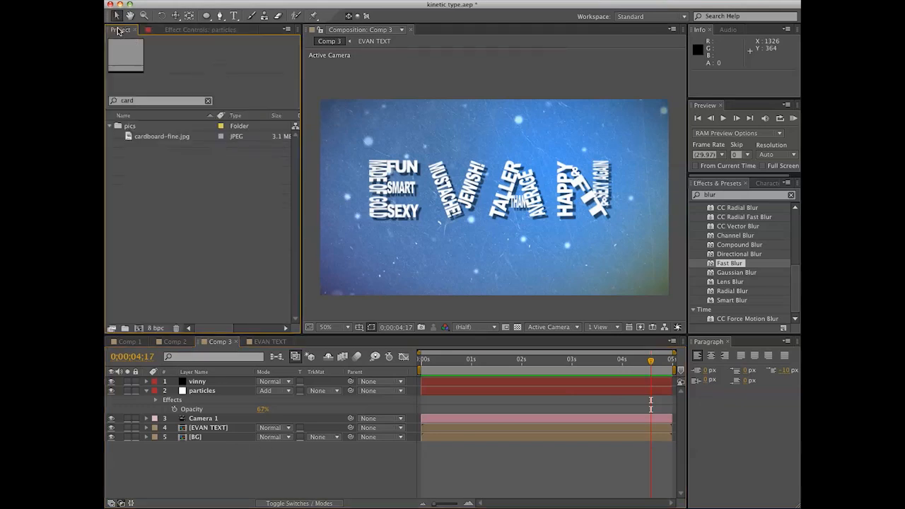
{"action": "left_click", "coordinate": [159, 99]}
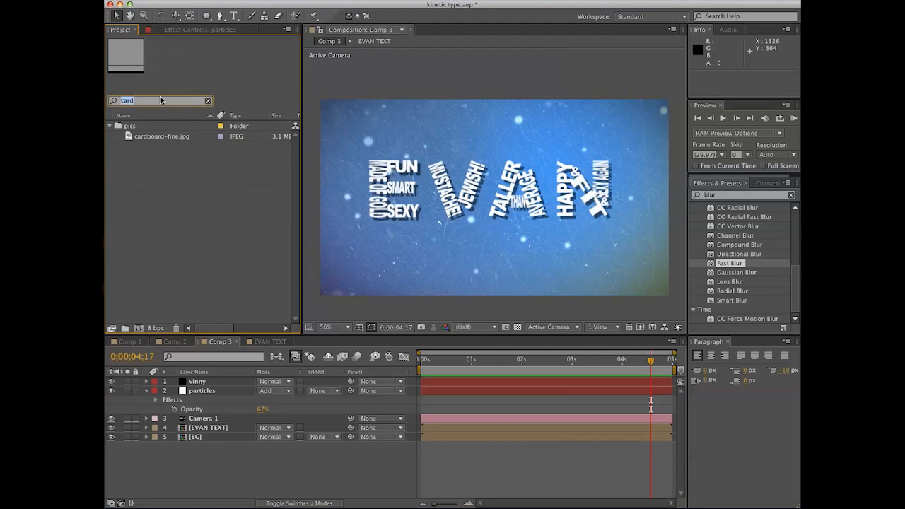
{"action": "type", "text": "orang"}
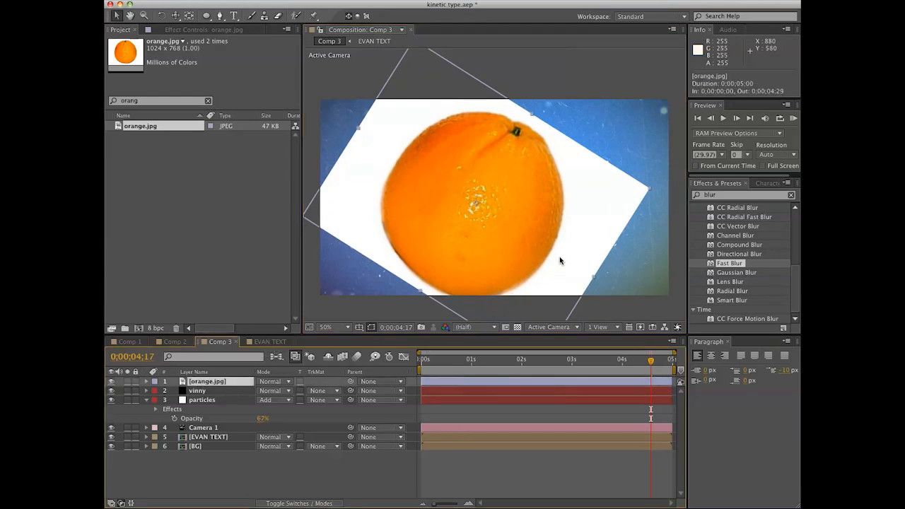
Step: Blend the orange layer in Color mode at reduced opacity and move it below EVAN TEXT
{"action": "left_click", "coordinate": [274, 382]}
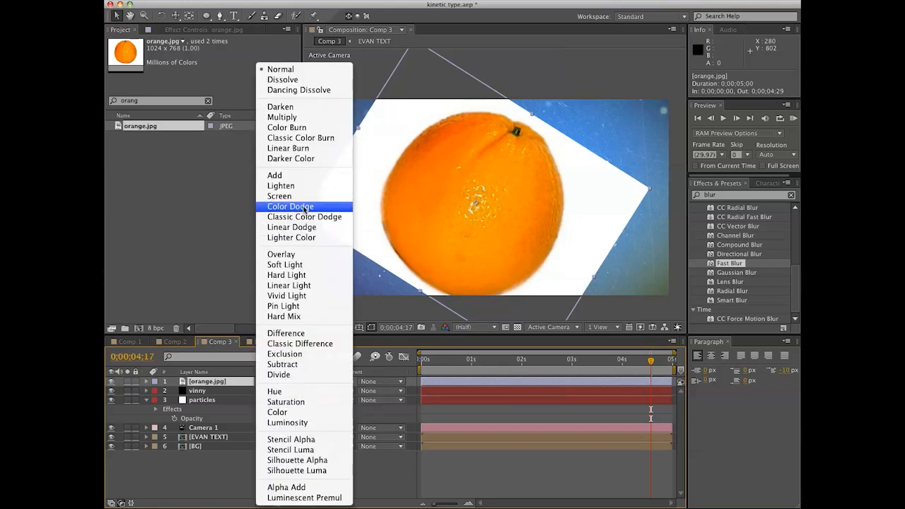
{"action": "left_click", "coordinate": [290, 207]}
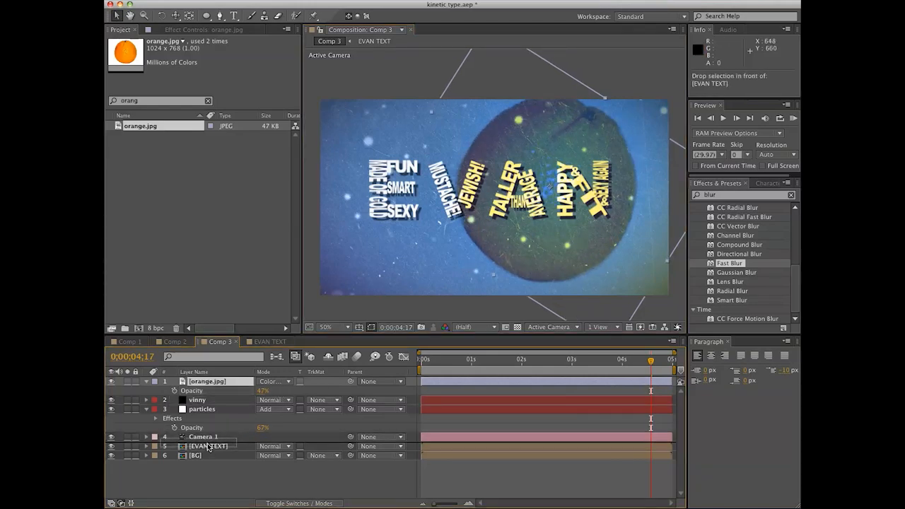
{"action": "left_click_drag", "start_coordinate": [206, 382], "coordinate": [207, 436]}
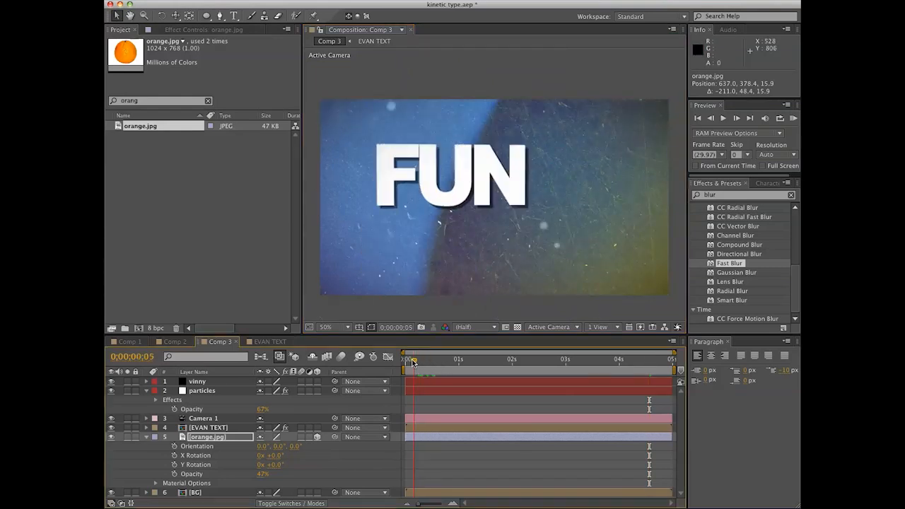
{"action": "left_click_drag", "start_coordinate": [413, 359], "coordinate": [447, 359]}
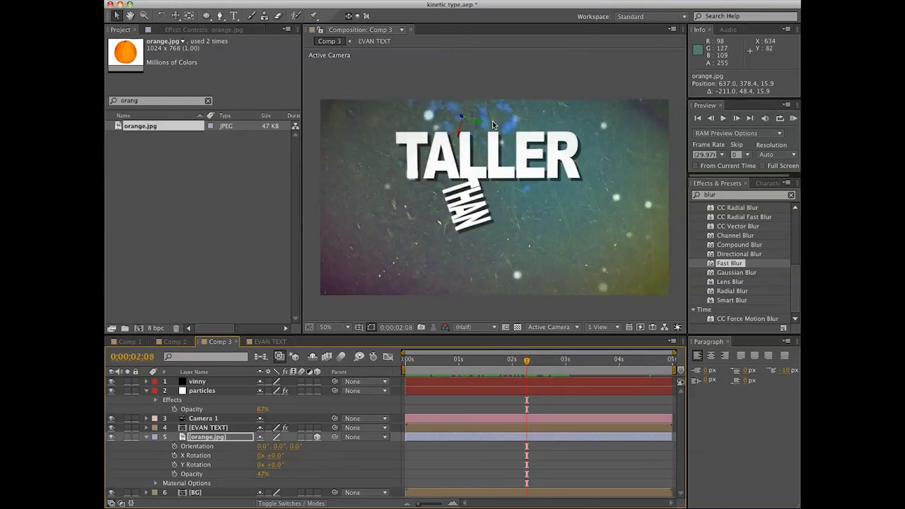
{"action": "mouse_move", "coordinate": [546, 390]}
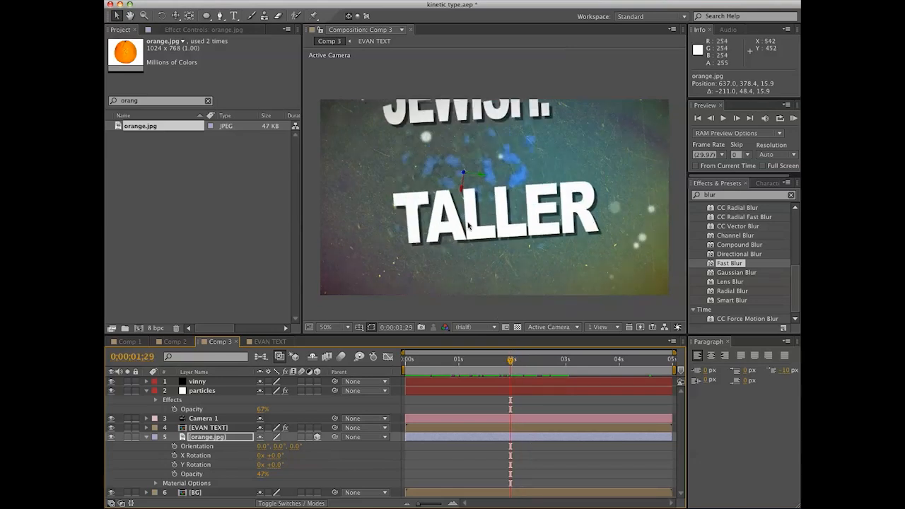
{"action": "left_click", "coordinate": [206, 436]}
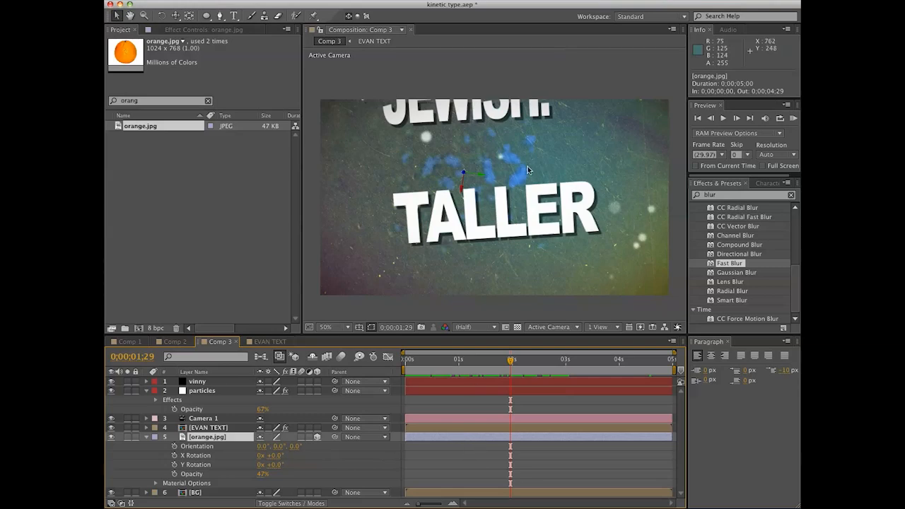
{"action": "mouse_move", "coordinate": [495, 438]}
{"action": "type", "text": "curve"}
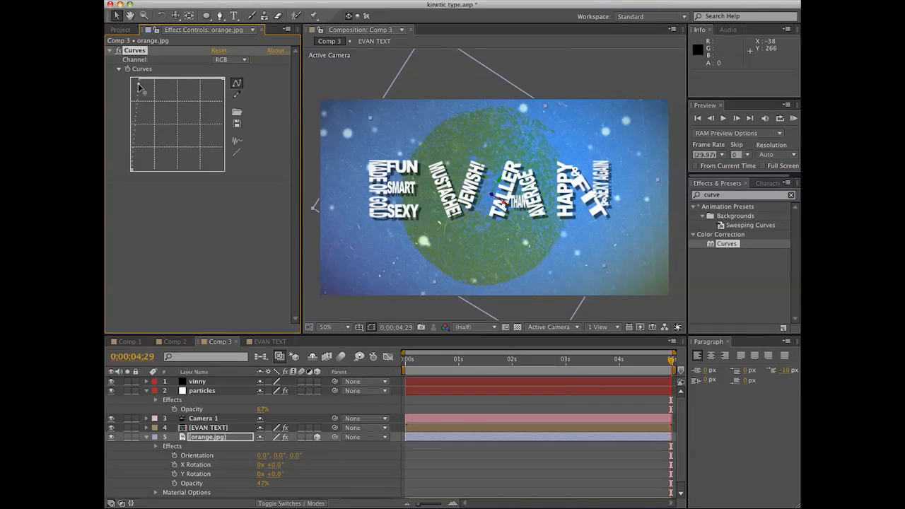
{"action": "left_click", "coordinate": [509, 359]}
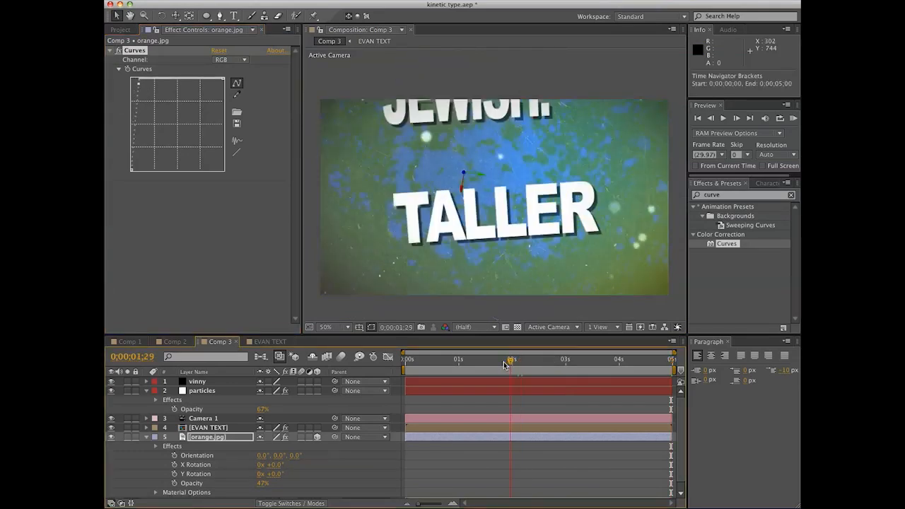
{"action": "left_click_drag", "start_coordinate": [509, 359], "coordinate": [611, 359]}
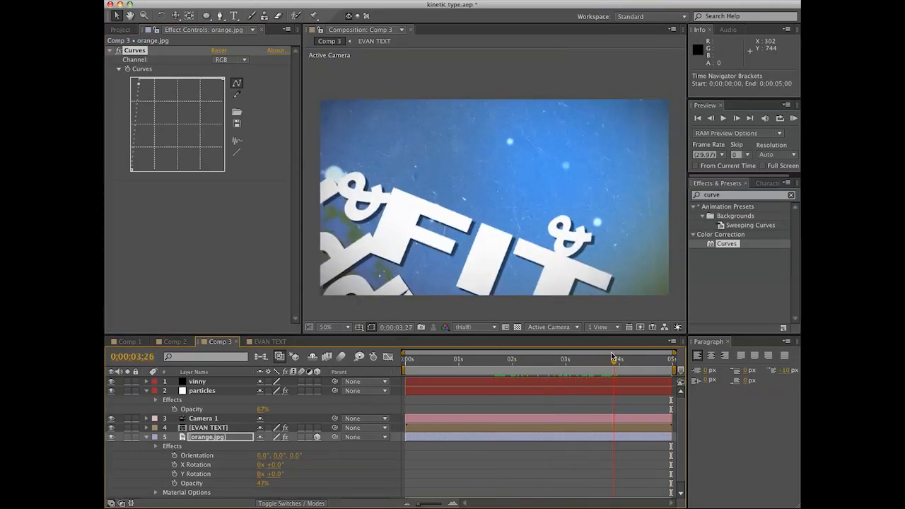
{"action": "left_click_drag", "start_coordinate": [614, 359], "coordinate": [458, 359]}
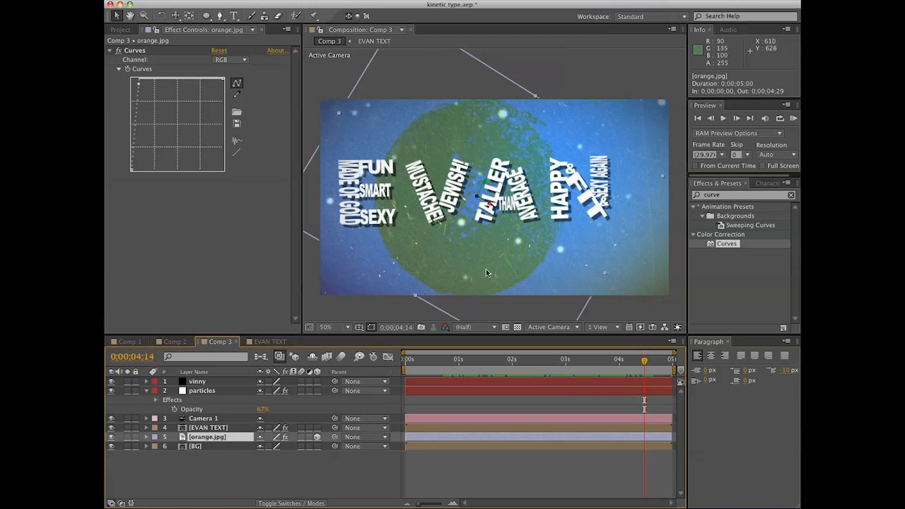
Step: Drive orange.jpg's Rotation with the expression time*10 and check the slow spin
{"action": "left_click", "coordinate": [147, 445]}
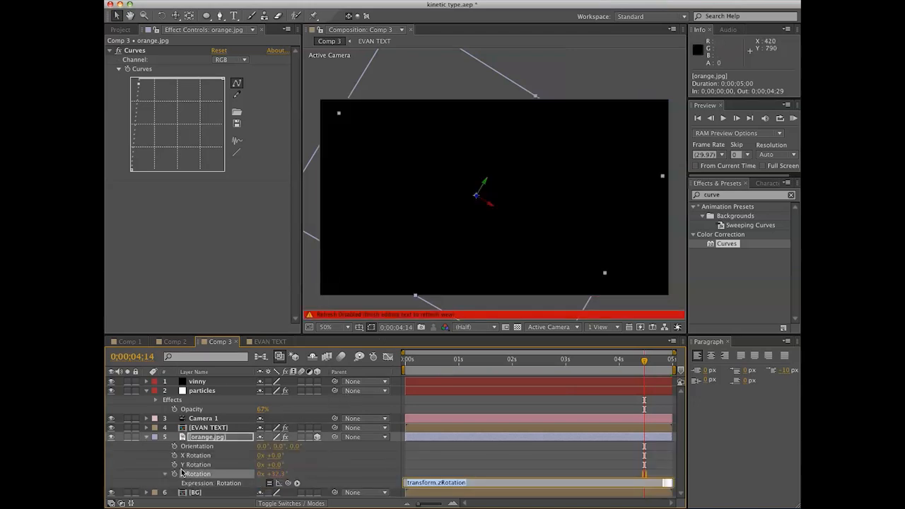
{"action": "type", "text": "time*10"}
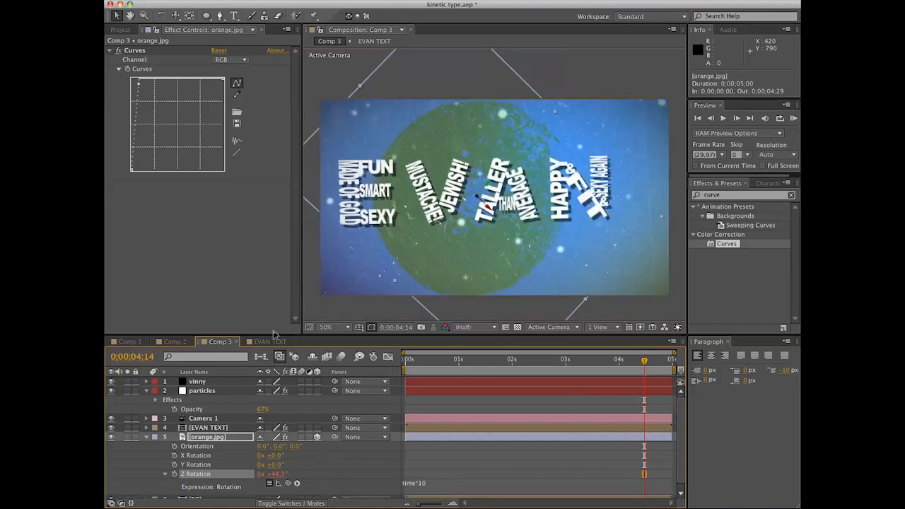
{"action": "left_click", "coordinate": [418, 359]}
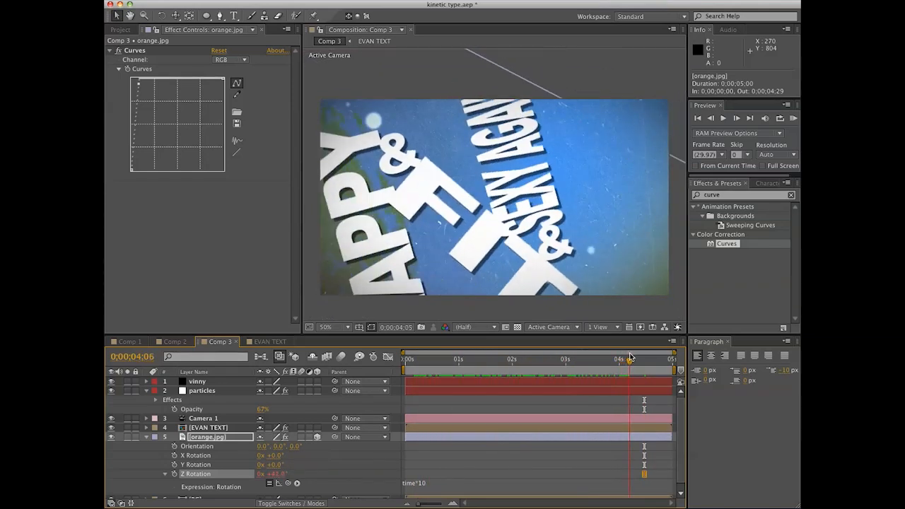
{"action": "left_click_drag", "start_coordinate": [629, 359], "coordinate": [671, 359]}
{"action": "type", "text": "2"}
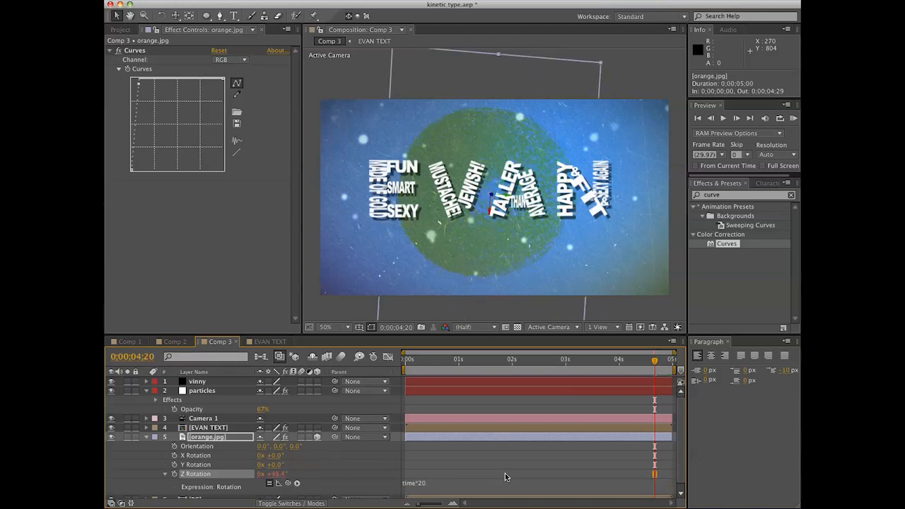
{"action": "left_click", "coordinate": [485, 359]}
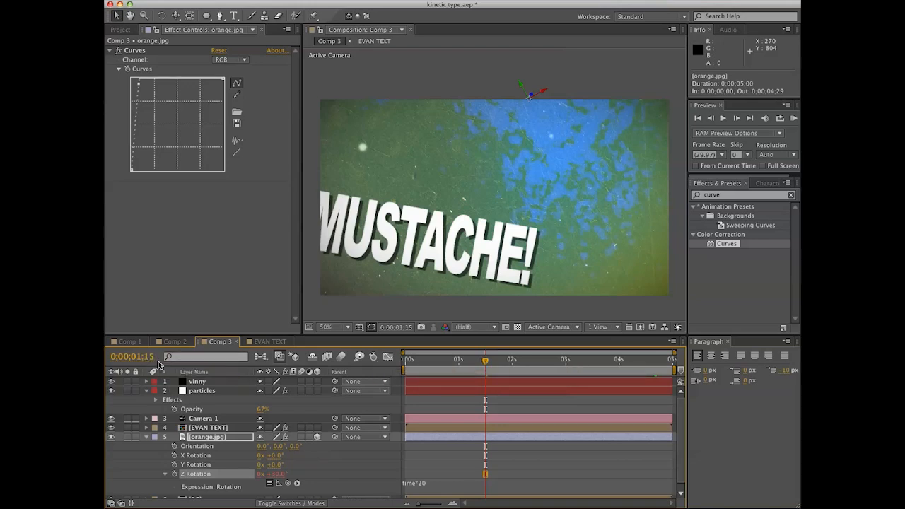
{"action": "mouse_move", "coordinate": [382, 486]}
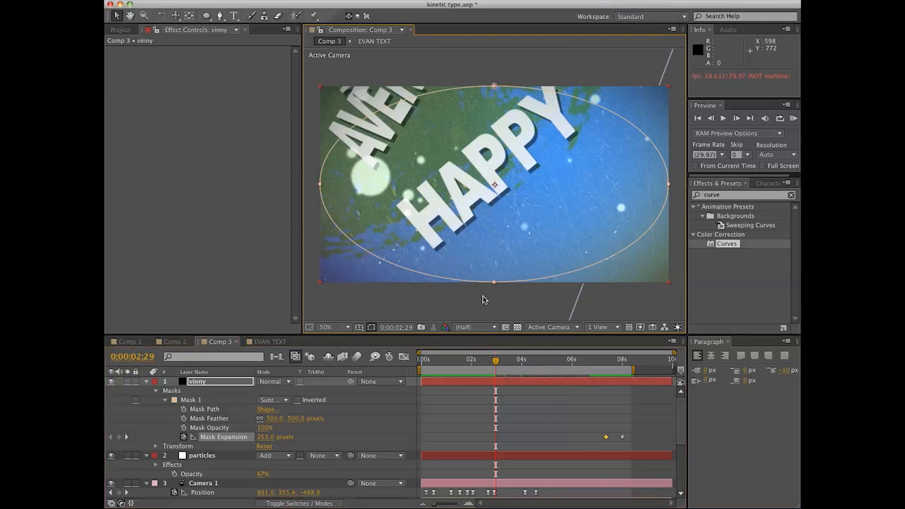
Step: Zoom the Composition viewer over HAPPY and bring up the new-layer choices in the timeline
{"action": "left_click", "coordinate": [325, 327]}
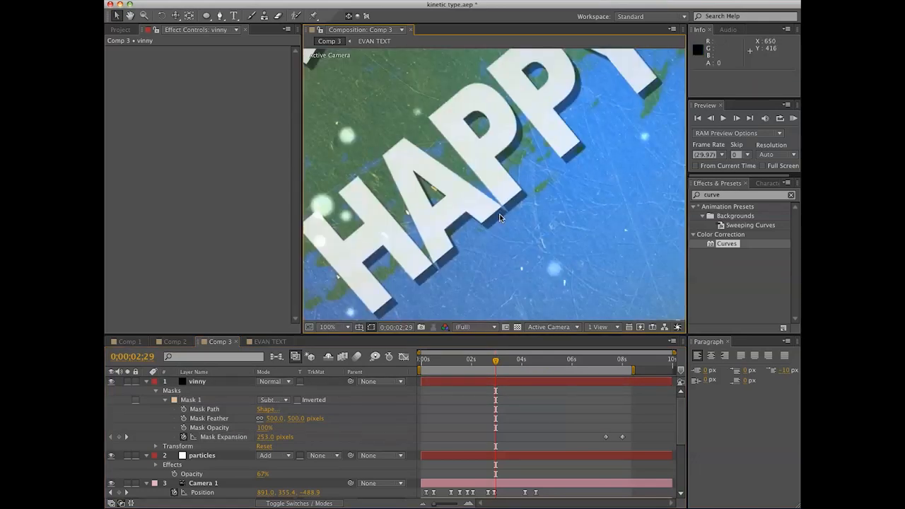
{"action": "left_click_drag", "start_coordinate": [495, 359], "coordinate": [550, 359]}
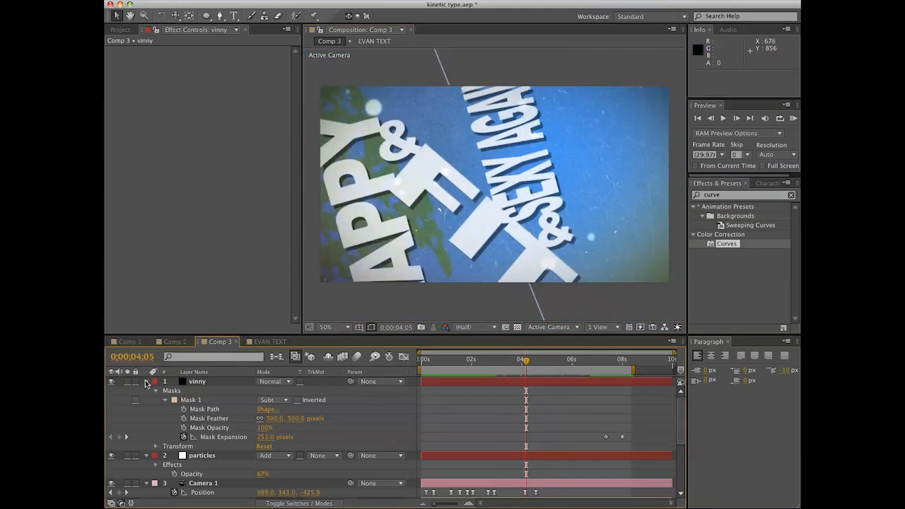
{"action": "left_click", "coordinate": [145, 382]}
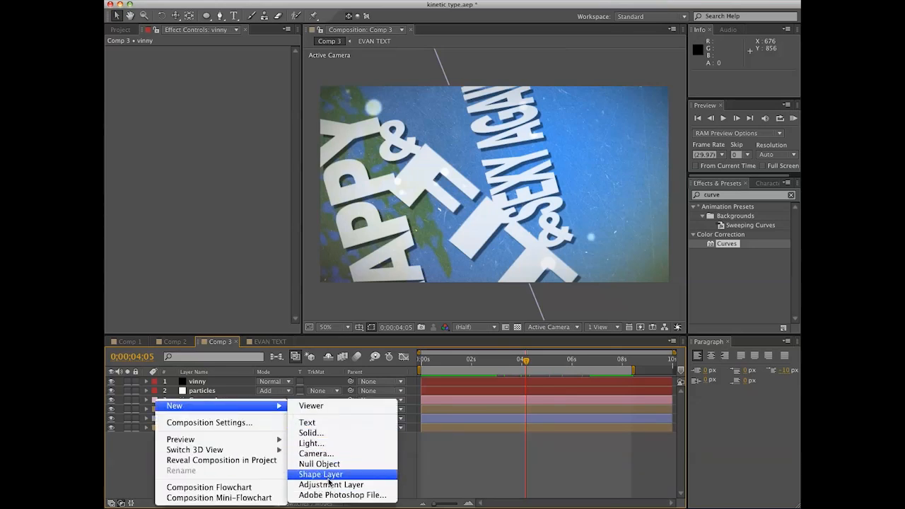
Step: Add an adjustment layer below vinny and apply CC Force Motion Blur to it
{"action": "left_click", "coordinate": [331, 484]}
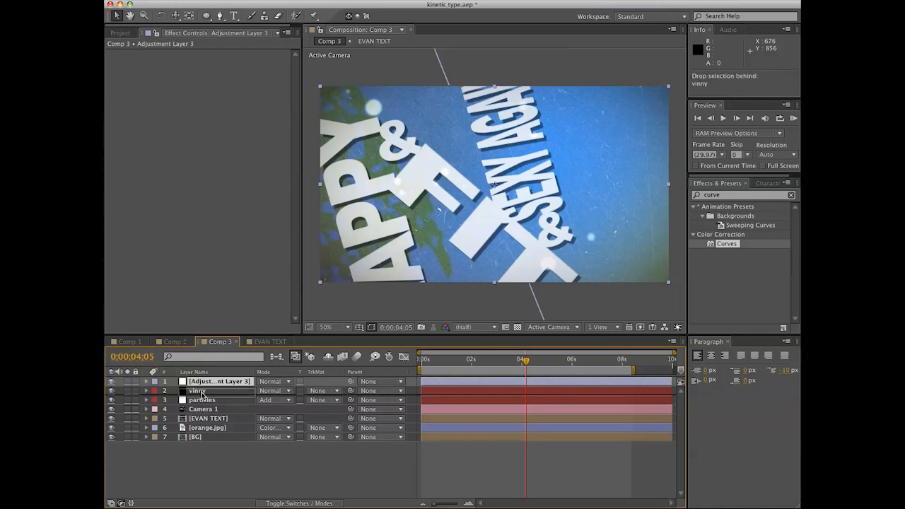
{"action": "left_click_drag", "start_coordinate": [196, 390], "coordinate": [197, 382]}
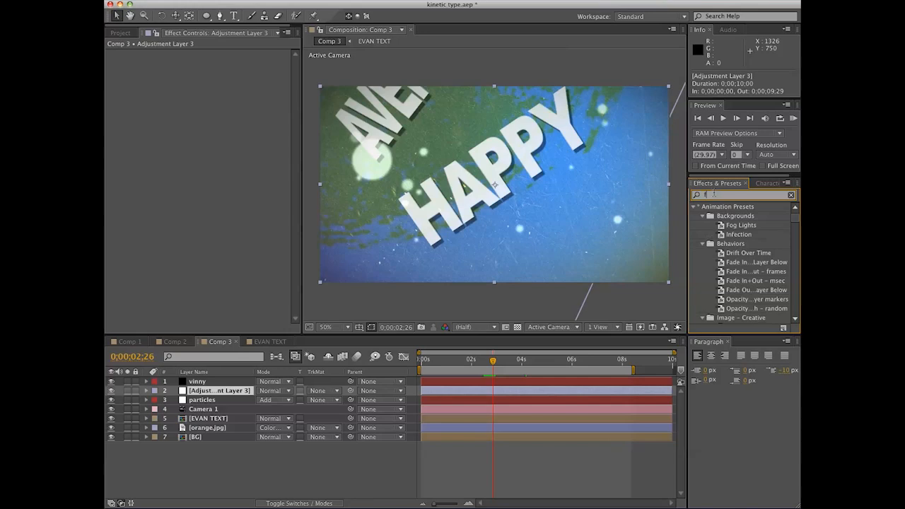
{"action": "type", "text": "force"}
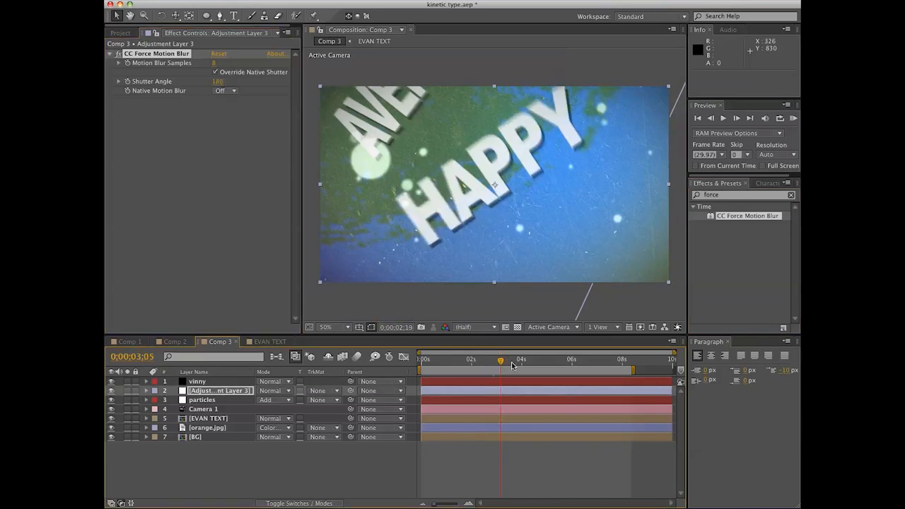
{"action": "left_click", "coordinate": [522, 359]}
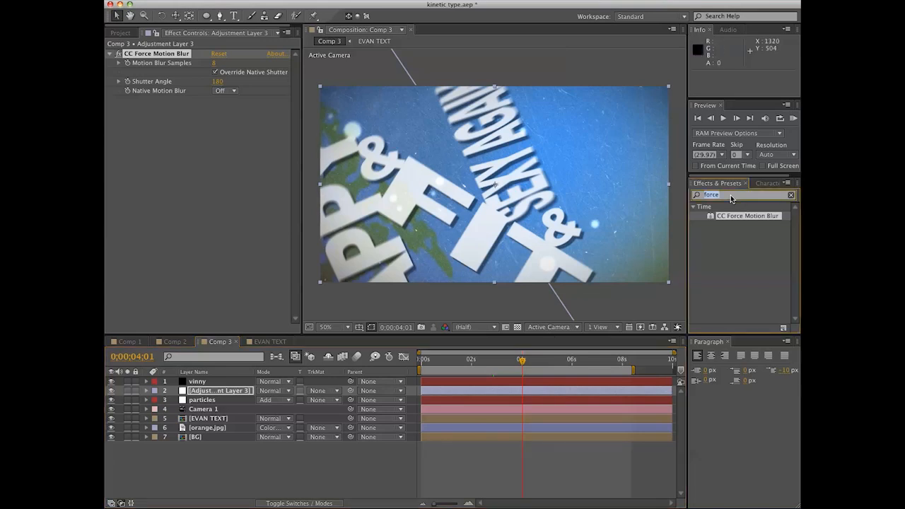
{"action": "mouse_move", "coordinate": [639, 175]}
{"action": "type", "text": "expo"}
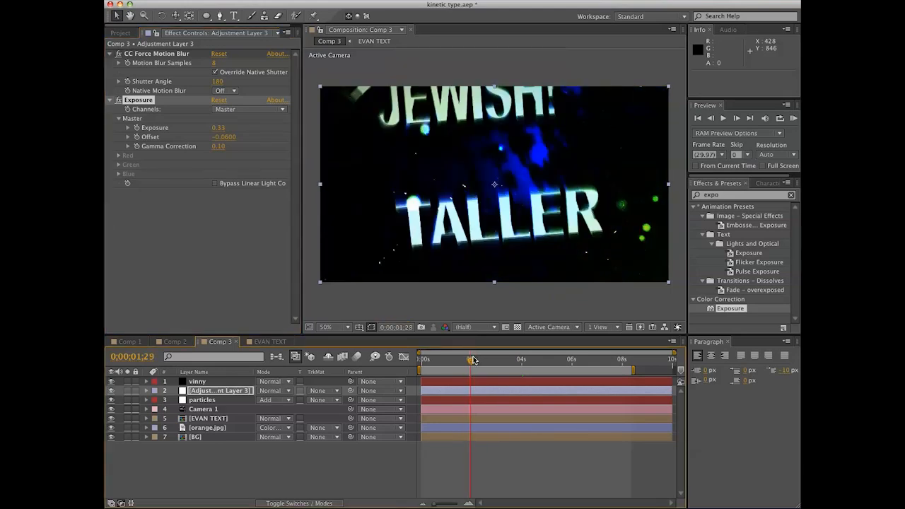
Step: Restore normal gamma and scrub to review the current grade
{"action": "left_click_drag", "start_coordinate": [472, 360], "coordinate": [503, 359]}
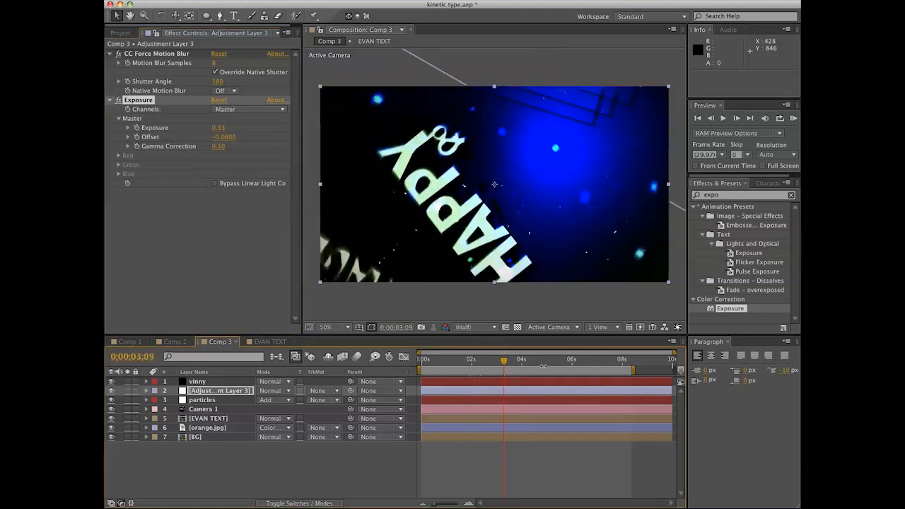
{"action": "left_click", "coordinate": [552, 359]}
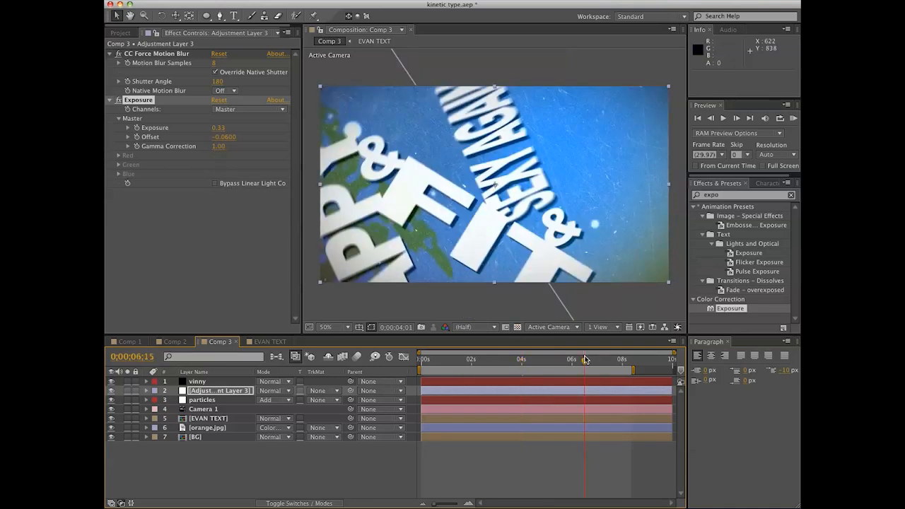
{"action": "left_click", "coordinate": [588, 360]}
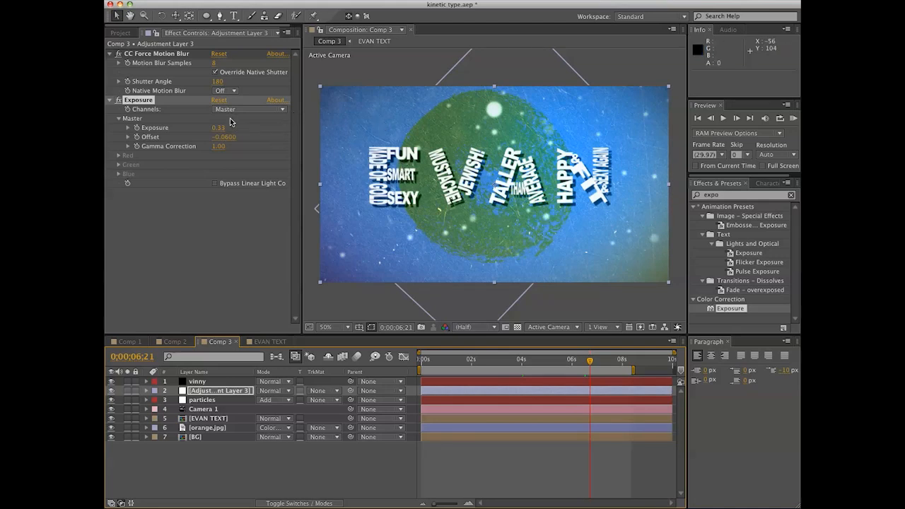
Step: Switch Exposure to Individual Channels with Green -0.08 and Blue -0.03 for a warmer look
{"action": "left_click", "coordinate": [249, 108]}
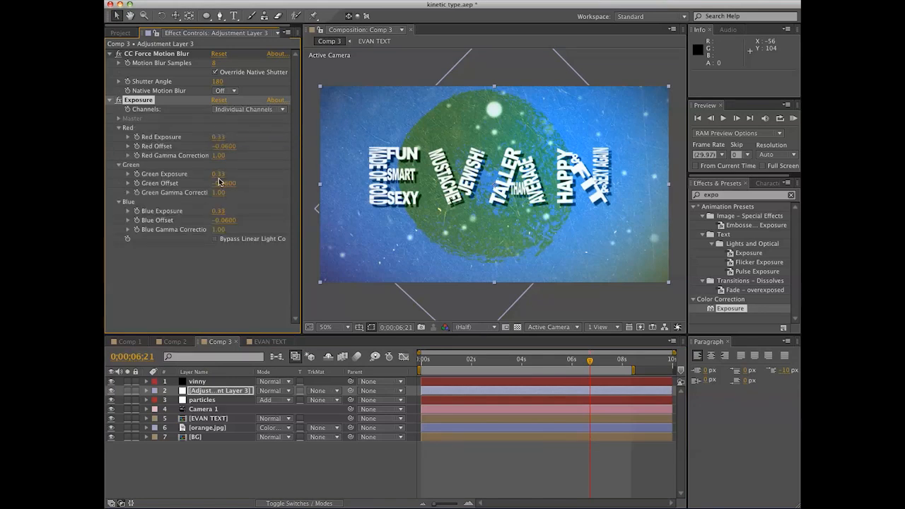
{"action": "left_click_drag", "start_coordinate": [217, 173], "coordinate": [211, 172]}
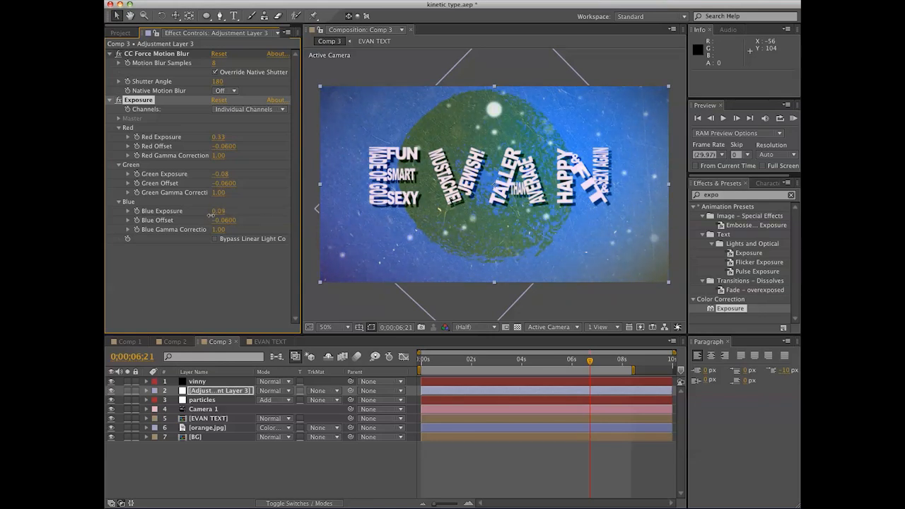
{"action": "left_click_drag", "start_coordinate": [219, 211], "coordinate": [195, 210]}
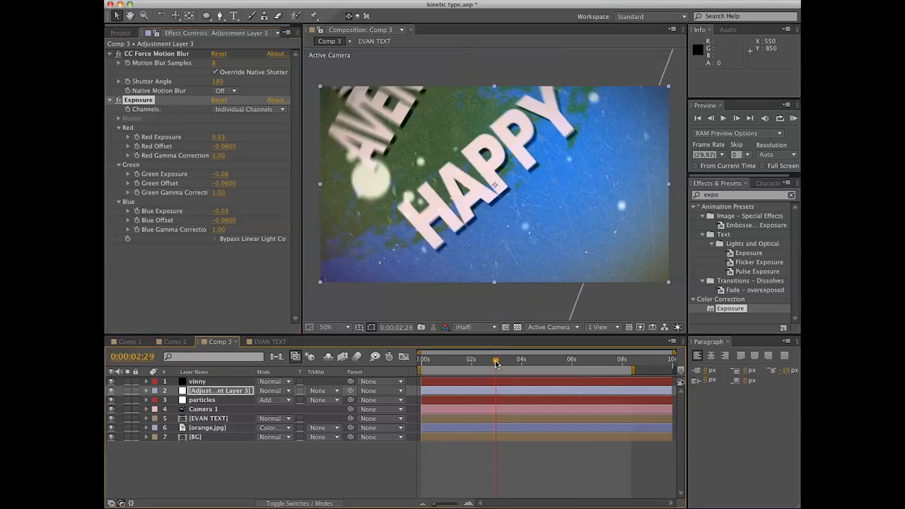
{"action": "left_click_drag", "start_coordinate": [495, 359], "coordinate": [512, 359]}
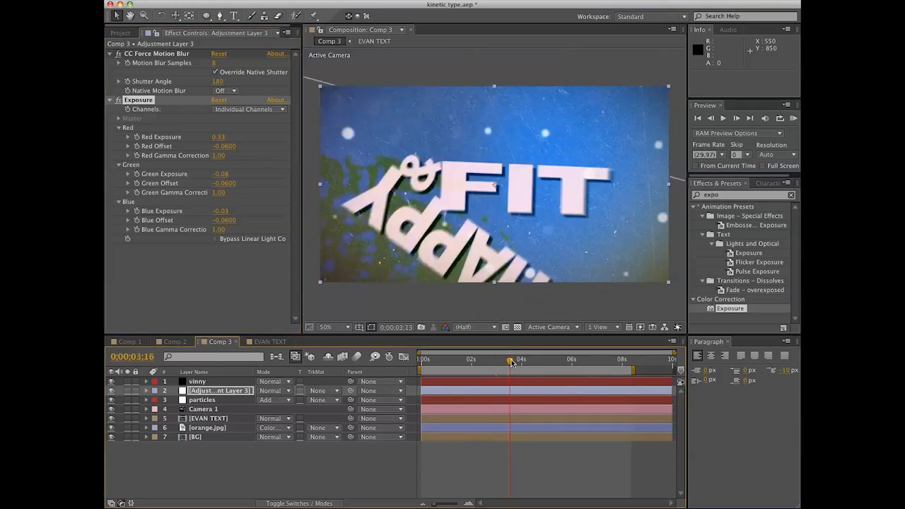
{"action": "left_click", "coordinate": [532, 359]}
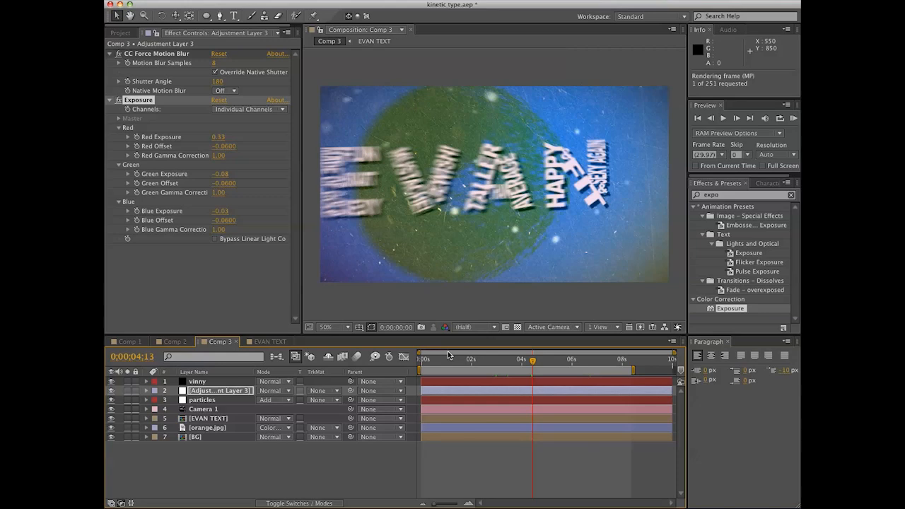
{"action": "left_click", "coordinate": [735, 119]}
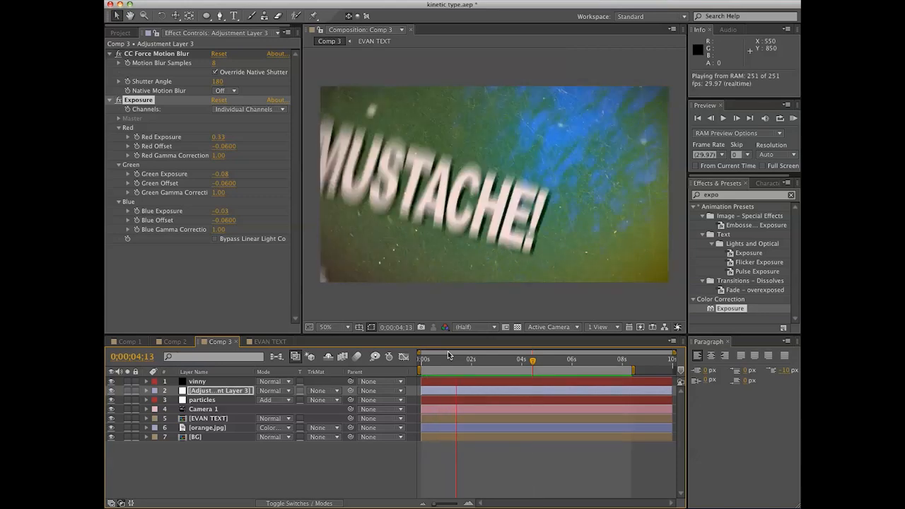